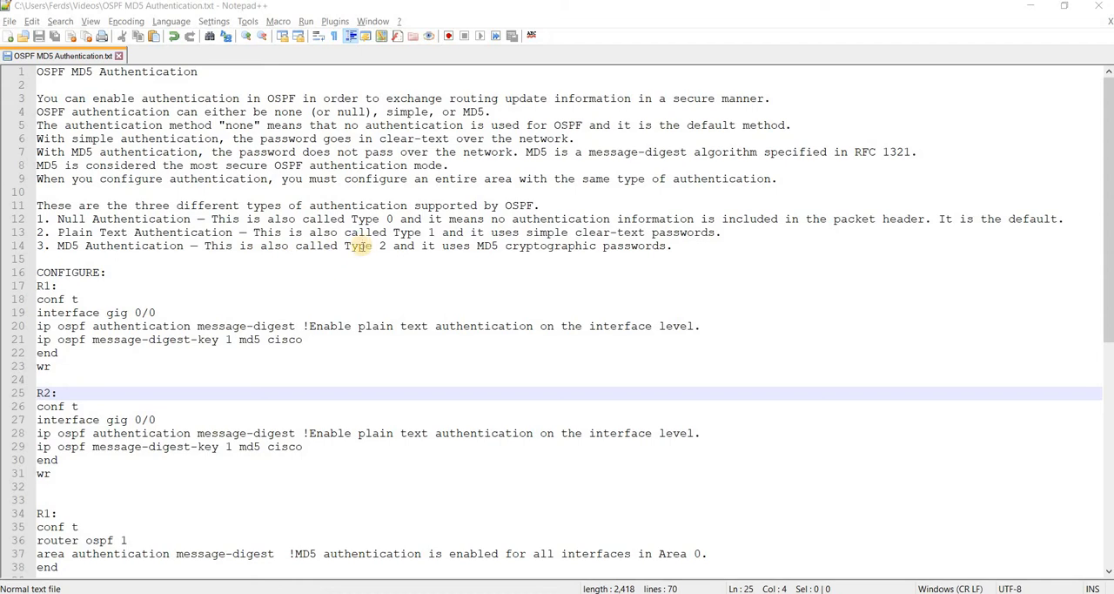
{"action": "mouse_move", "coordinate": [573, 277]}
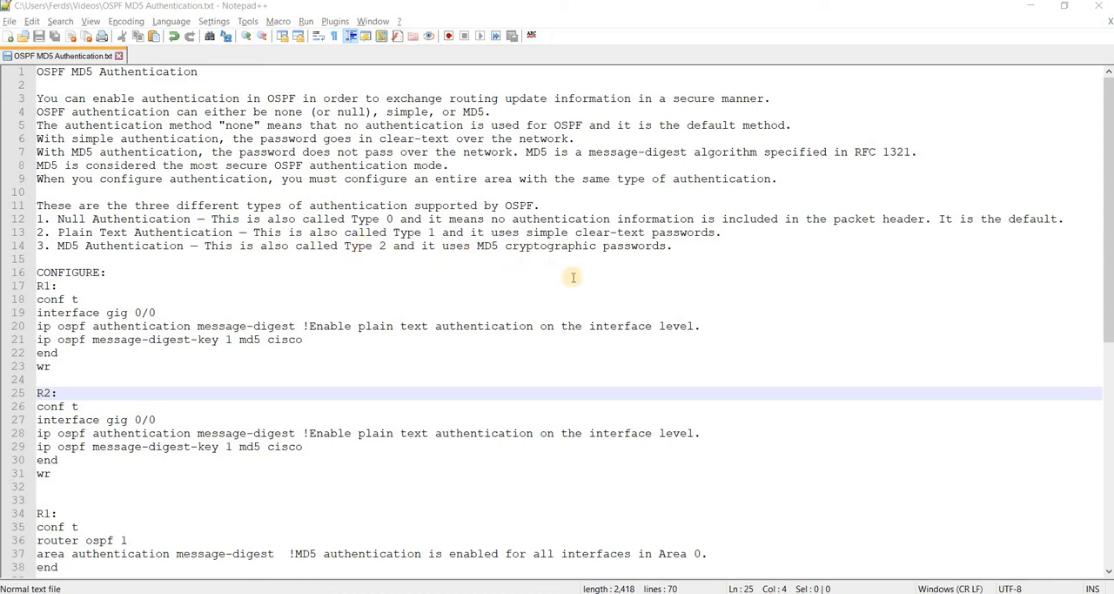
{"action": "mouse_move", "coordinate": [184, 295]}
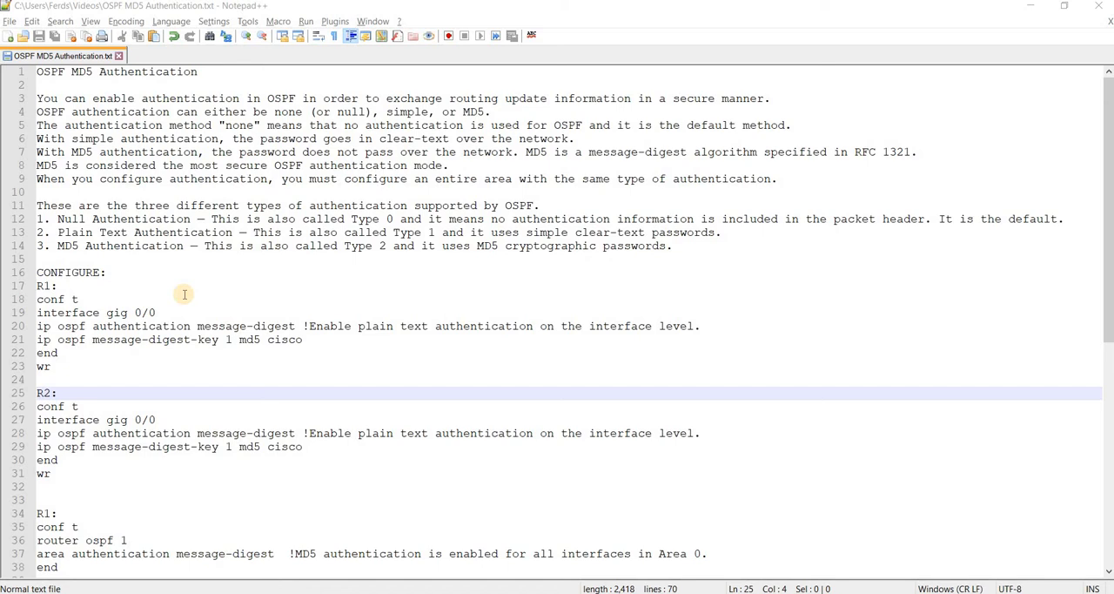
Display R1's OSPF running configuration with 'show run | sec ospf'.
{"action": "scroll", "scroll_direction": "down", "scroll_amount": 3}
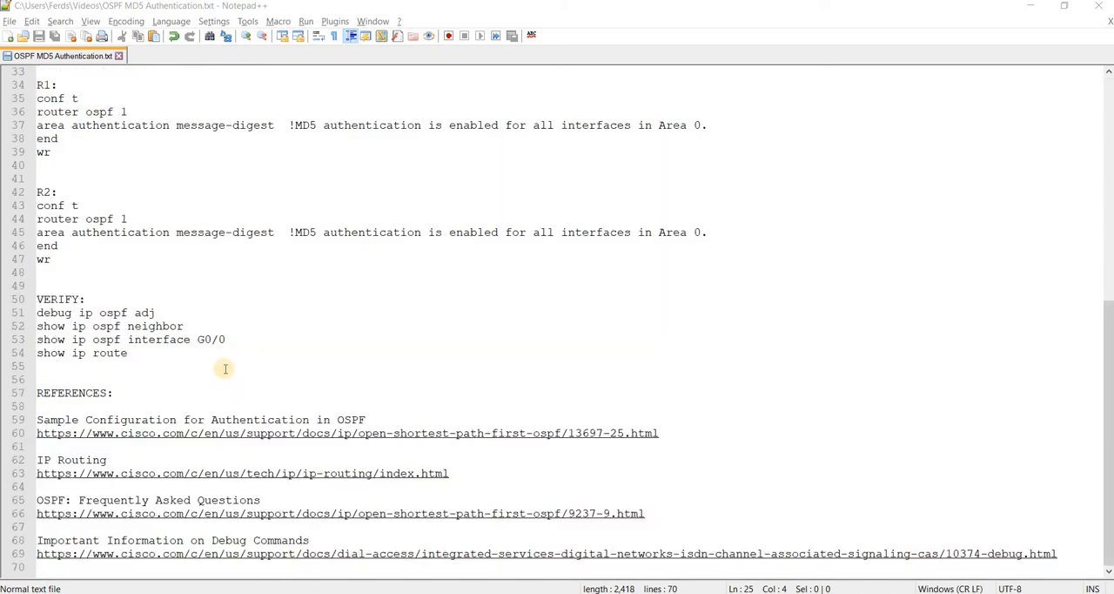
{"action": "scroll", "scroll_direction": "up", "scroll_amount": 3}
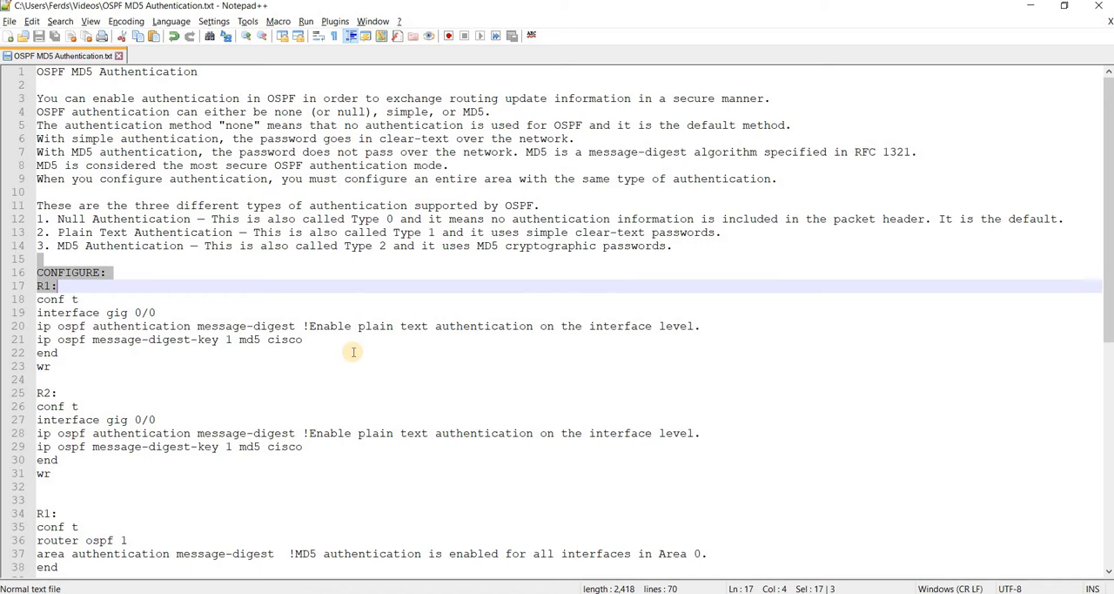
{"action": "scroll", "scroll_direction": "down", "scroll_amount": 3}
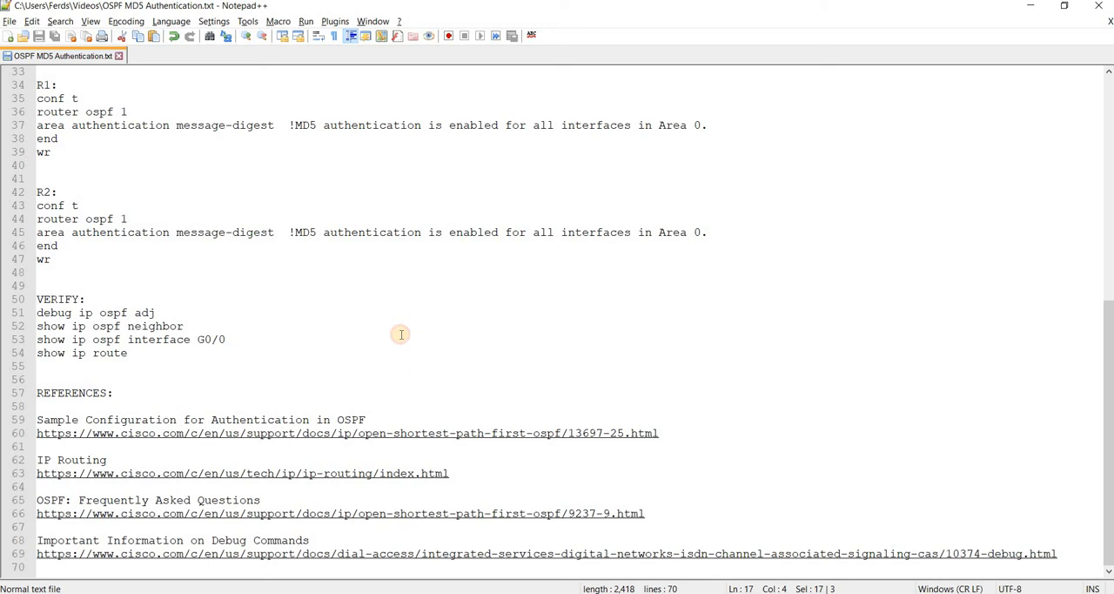
{"action": "scroll", "scroll_direction": "up", "scroll_amount": 3}
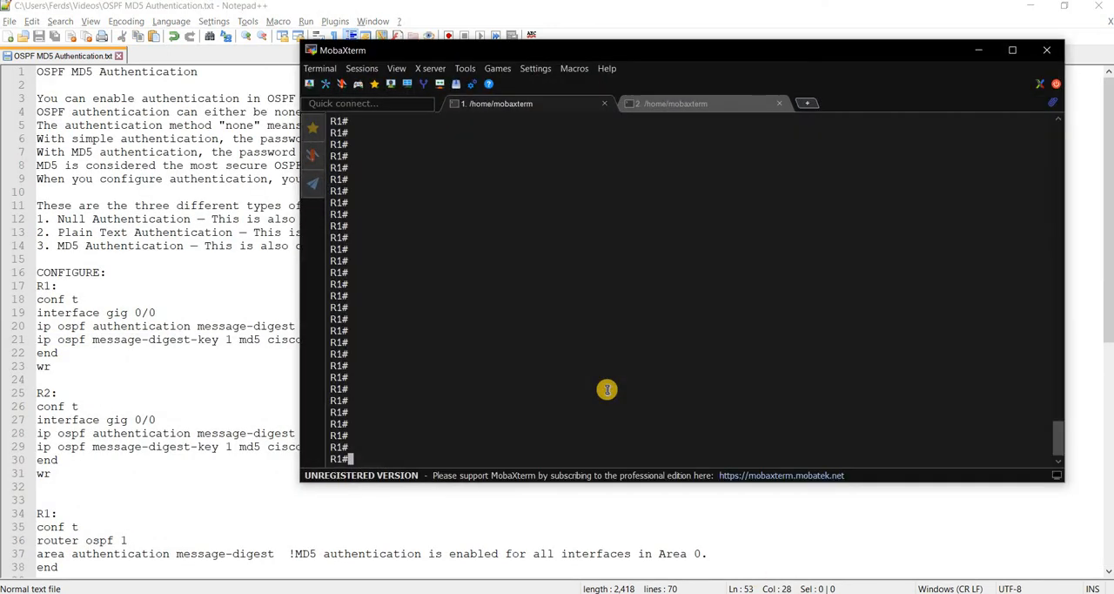
{"action": "type", "text": "show run |"}
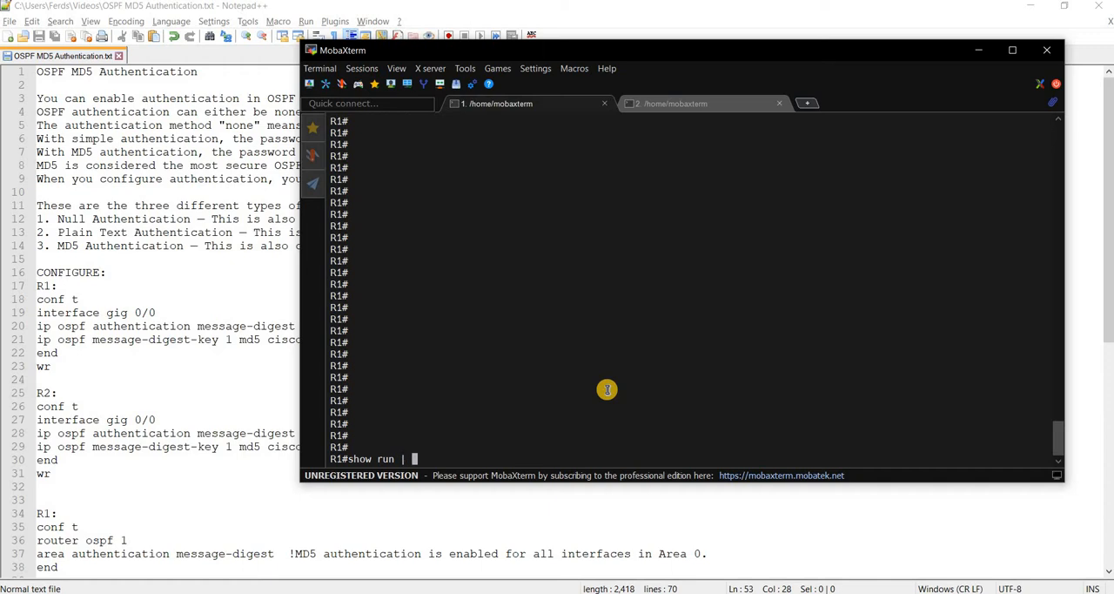
{"action": "type", "text": "s"}
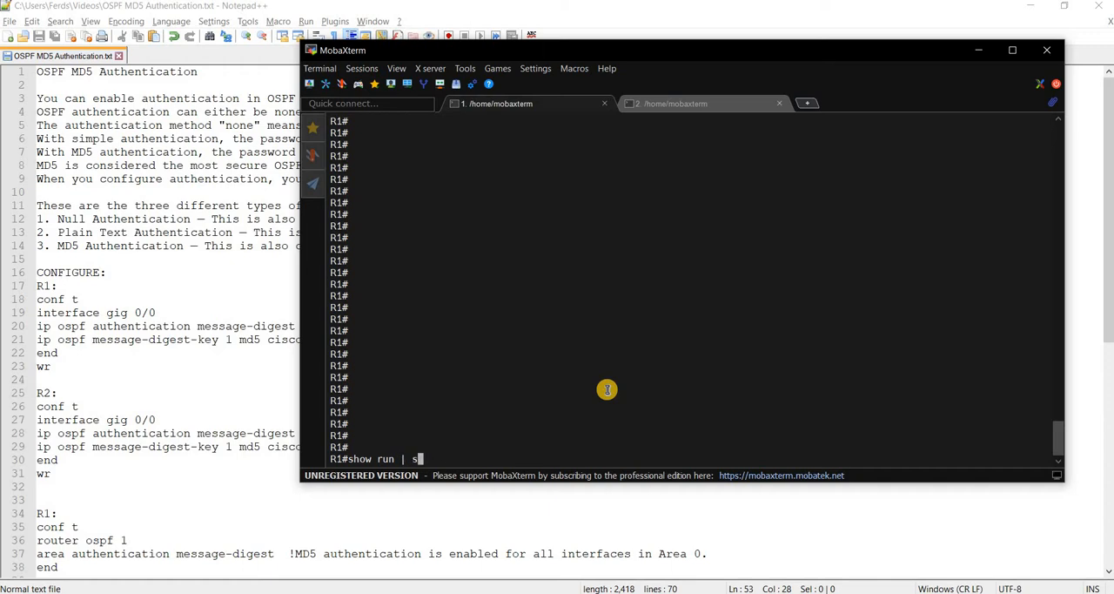
{"action": "type", "text": "ec o"}
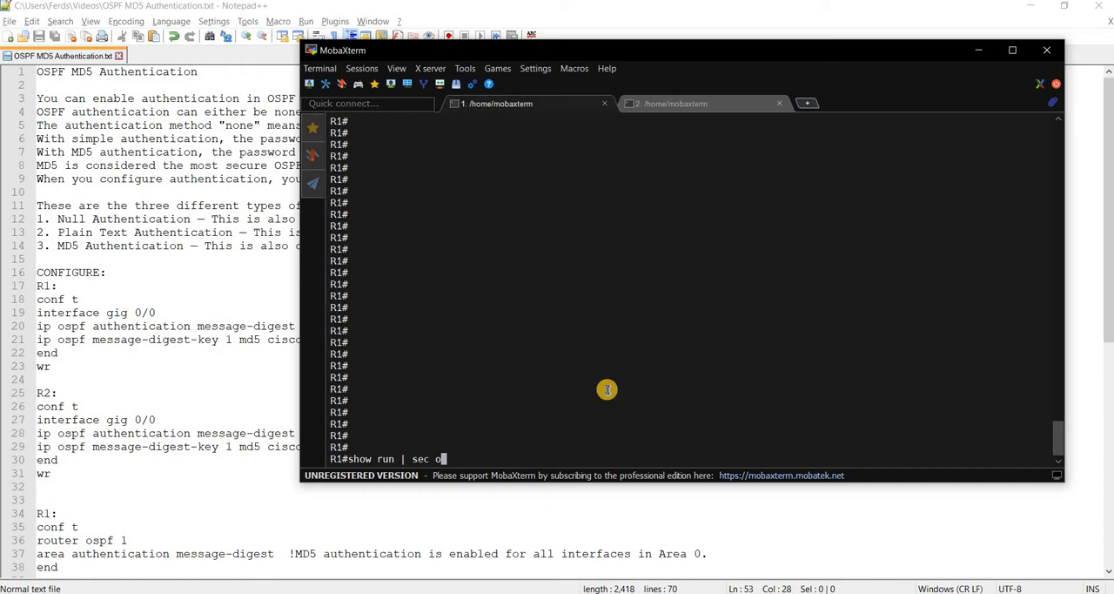
{"action": "type", "text": "spf"}
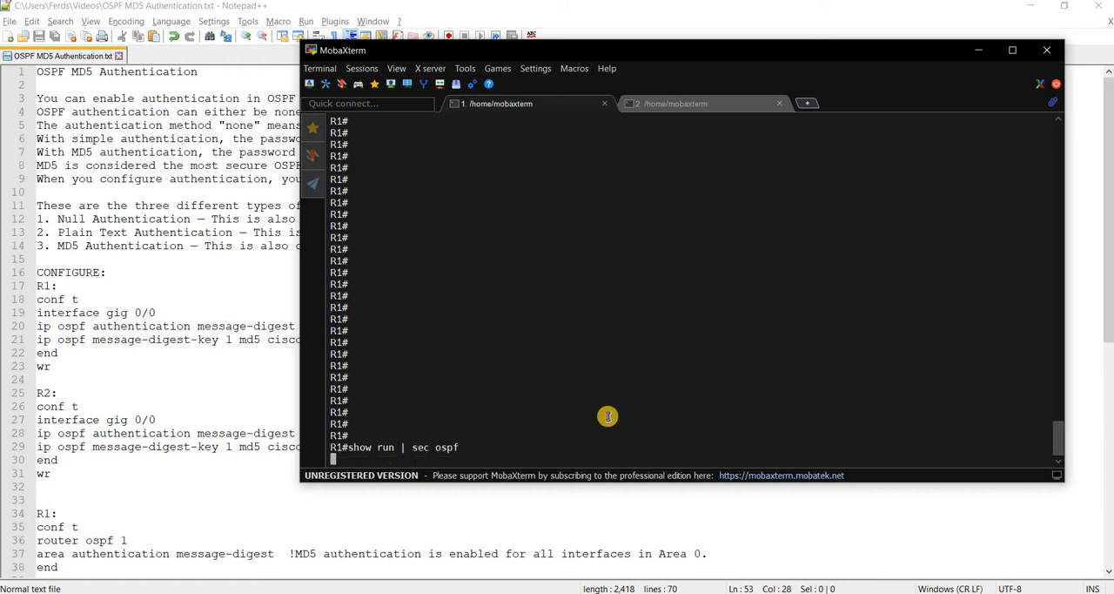
{"action": "key", "text": "Return"}
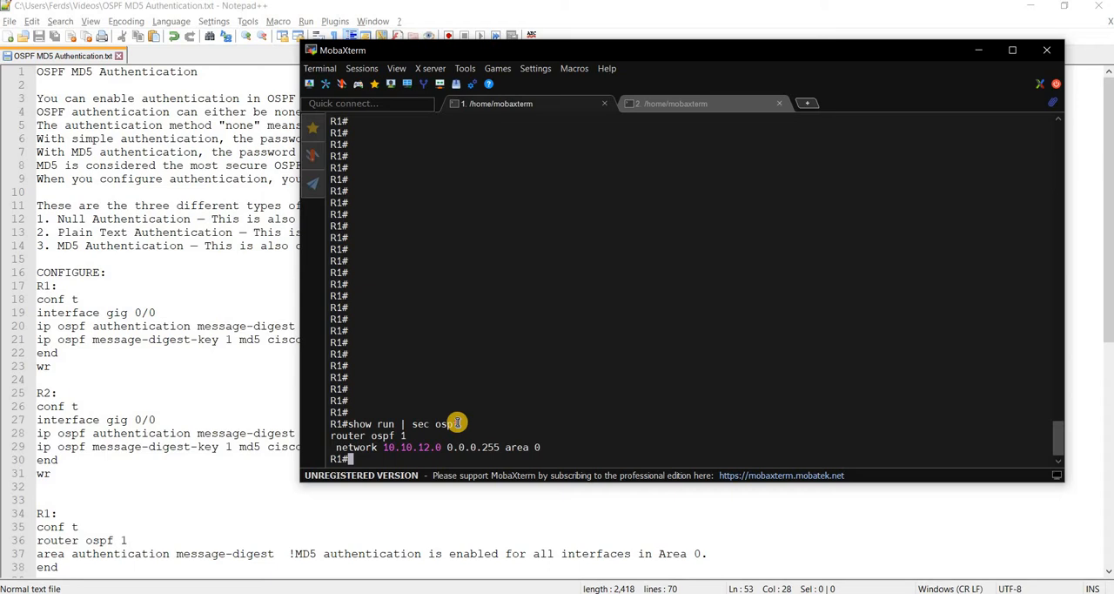
Display R2's OSPF running configuration with the same 'show run | sec ospf' command.
{"action": "left_click", "coordinate": [674, 104]}
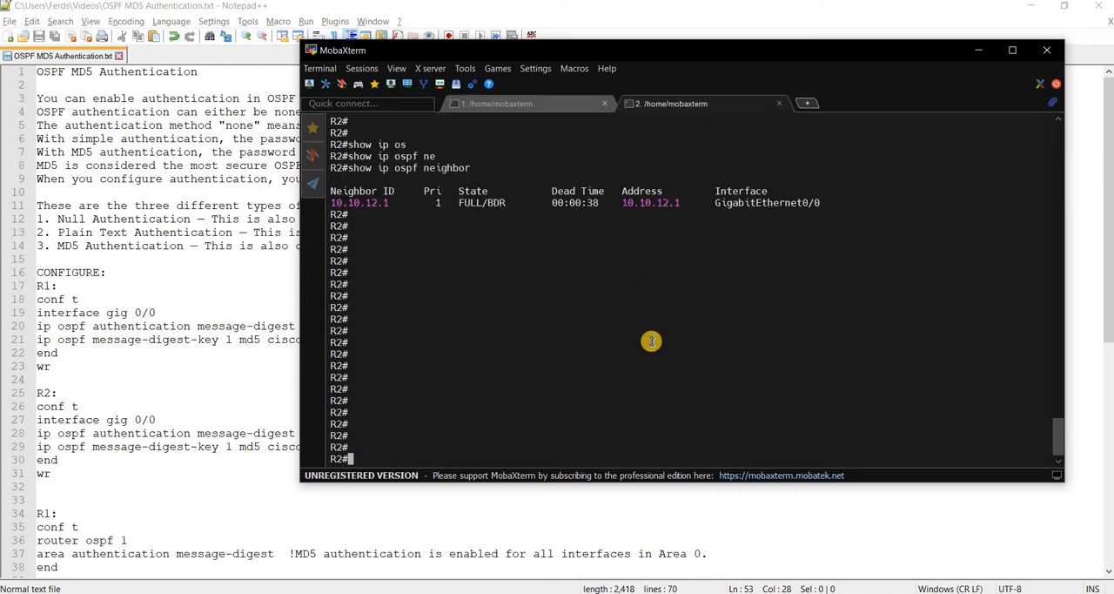
{"action": "type", "text": "show ru"}
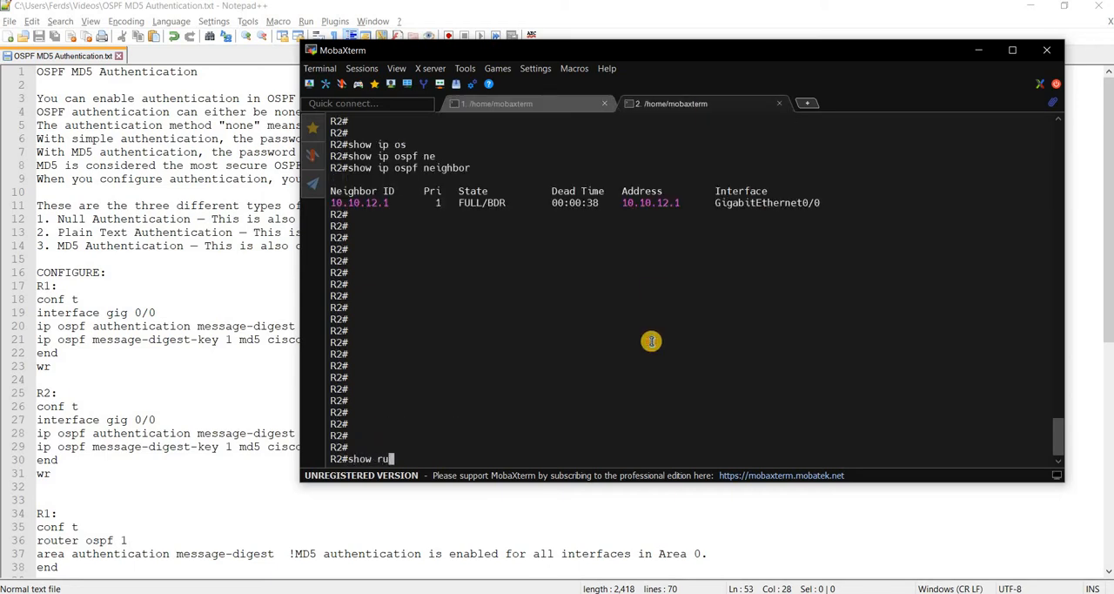
{"action": "type", "text": "n | sec ospf"}
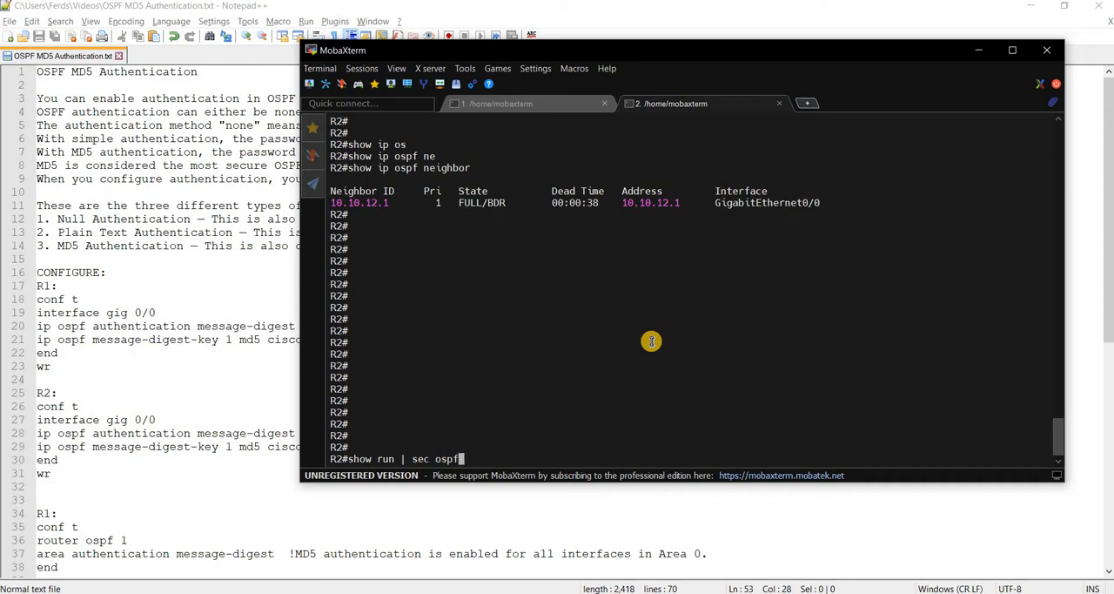
{"action": "key", "text": "Return"}
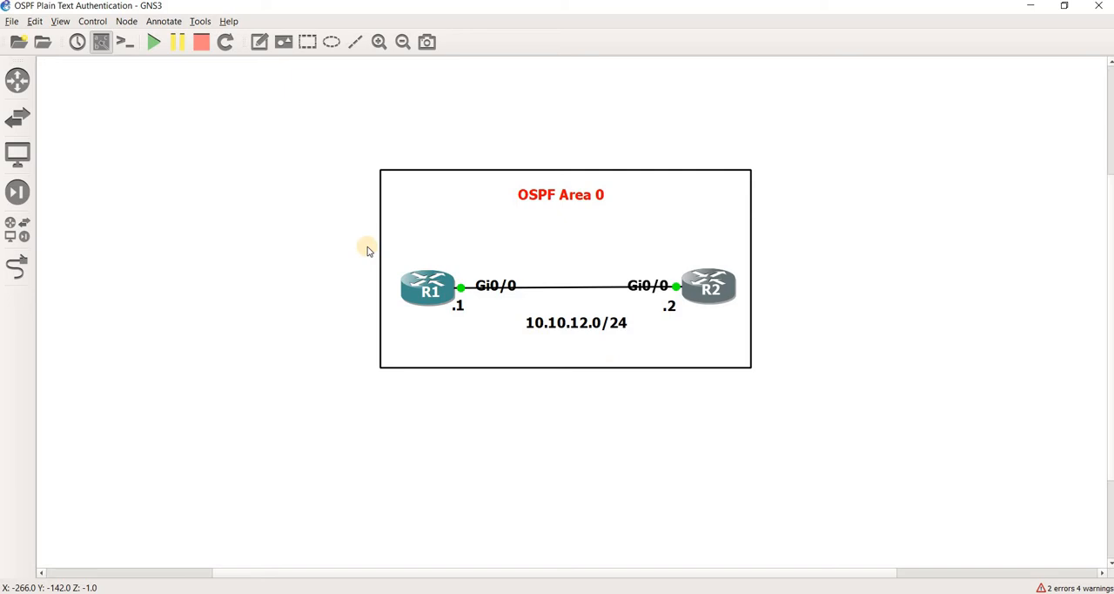
{"action": "mouse_move", "coordinate": [366, 266]}
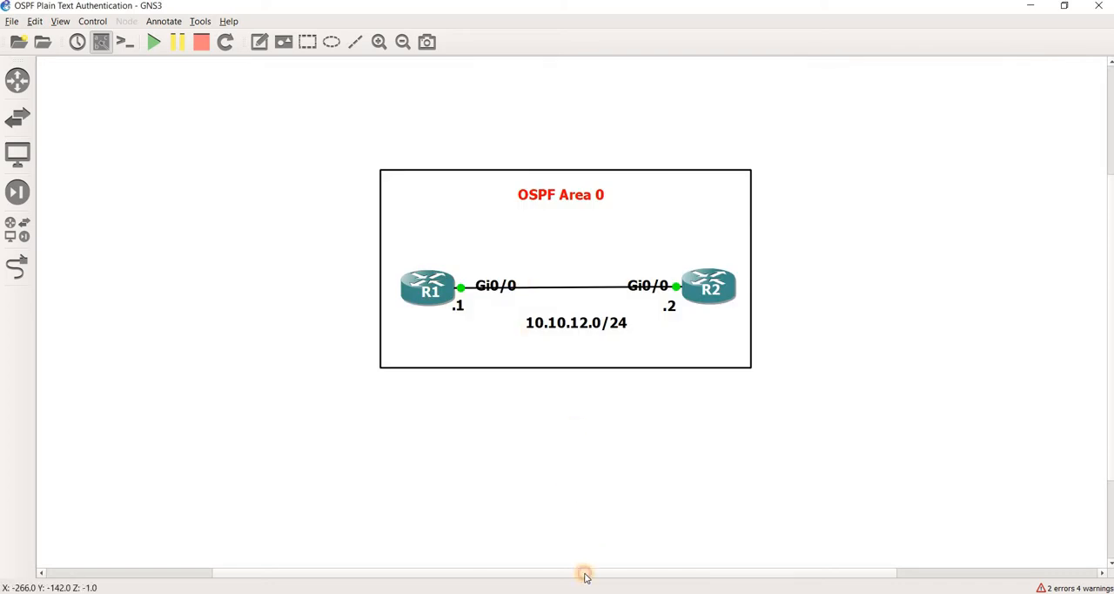
{"action": "mouse_move", "coordinate": [612, 552]}
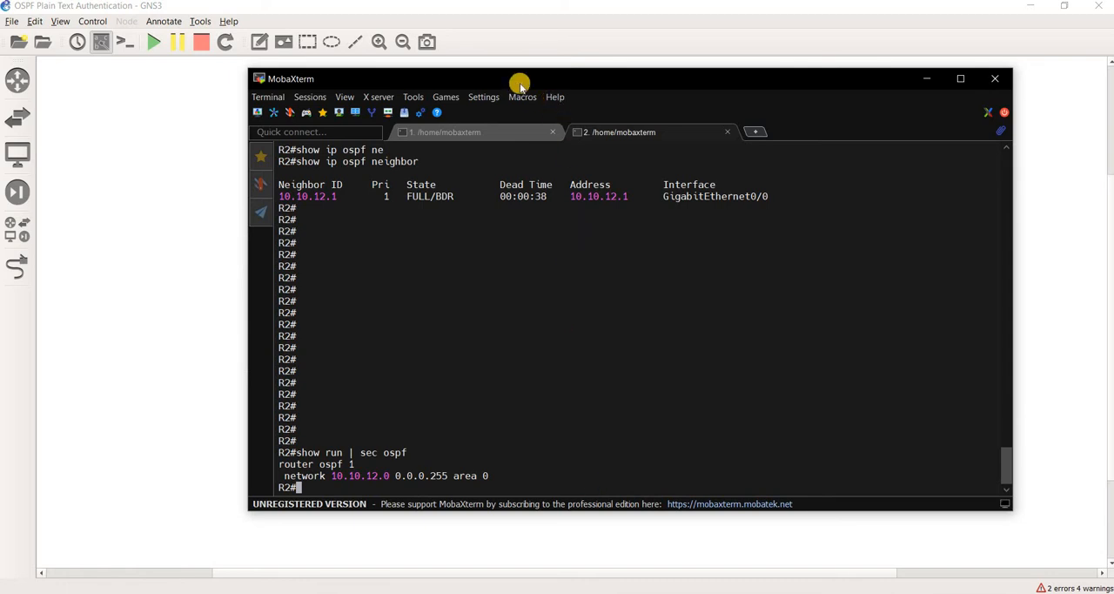
{"action": "left_click_drag", "start_coordinate": [519, 79], "coordinate": [895, 44]}
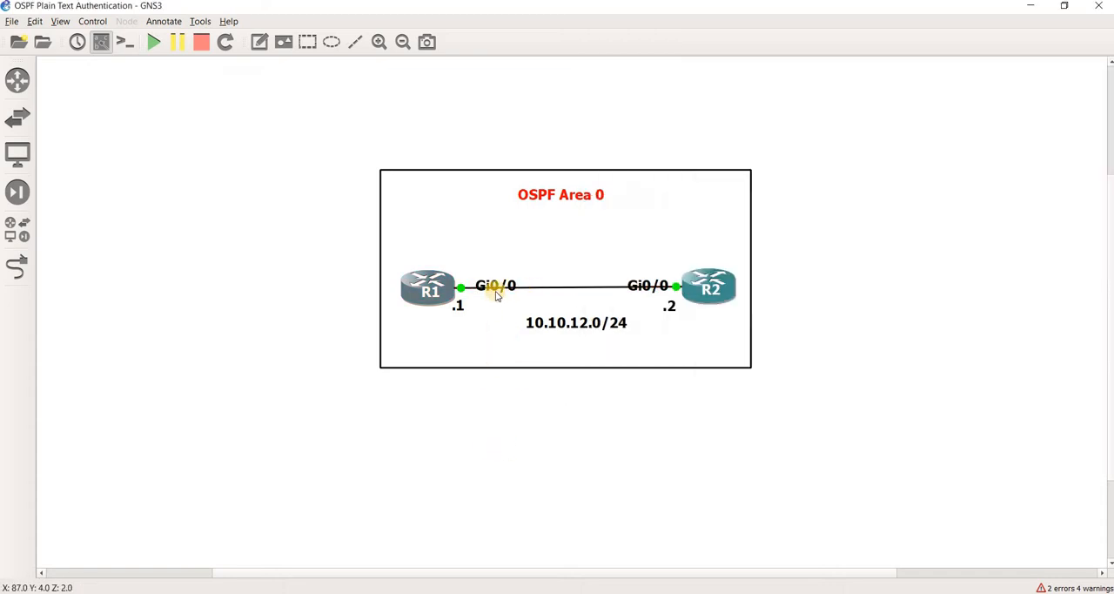
{"action": "left_click", "coordinate": [832, 15]}
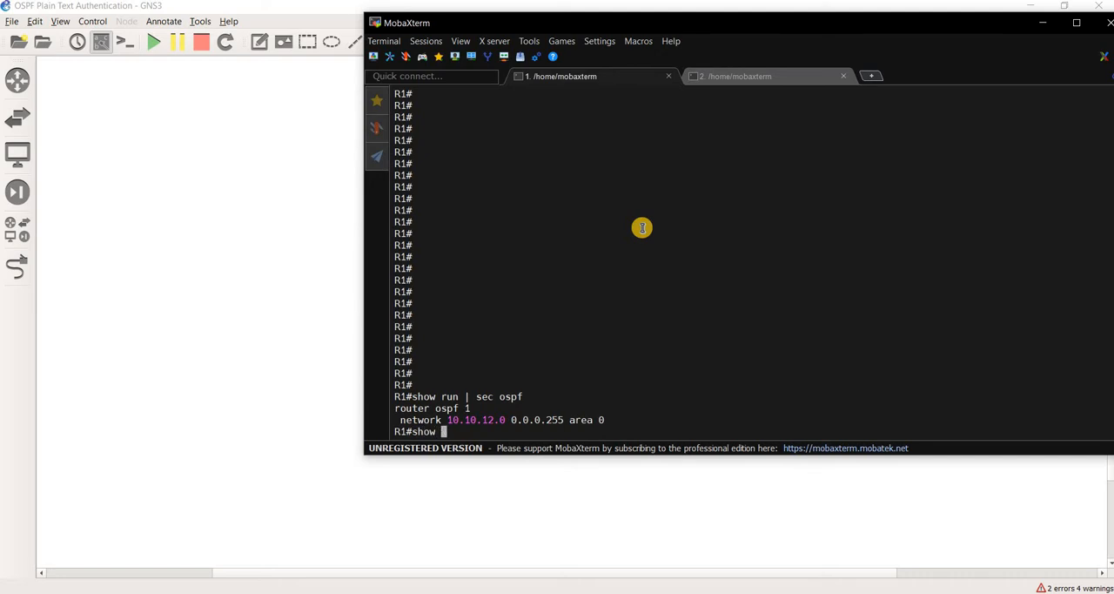
Run 'show ip ospf neighbor' on R1 to confirm 10.10.12.2 is FULL/DR.
{"action": "type", "text": "show ip os"}
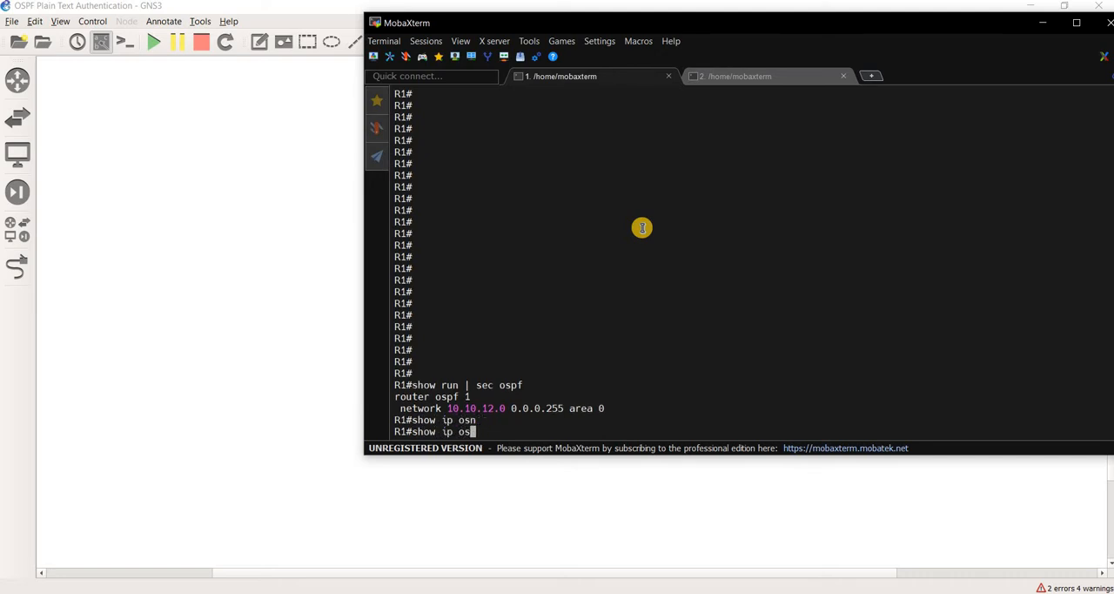
{"action": "key", "text": "Return"}
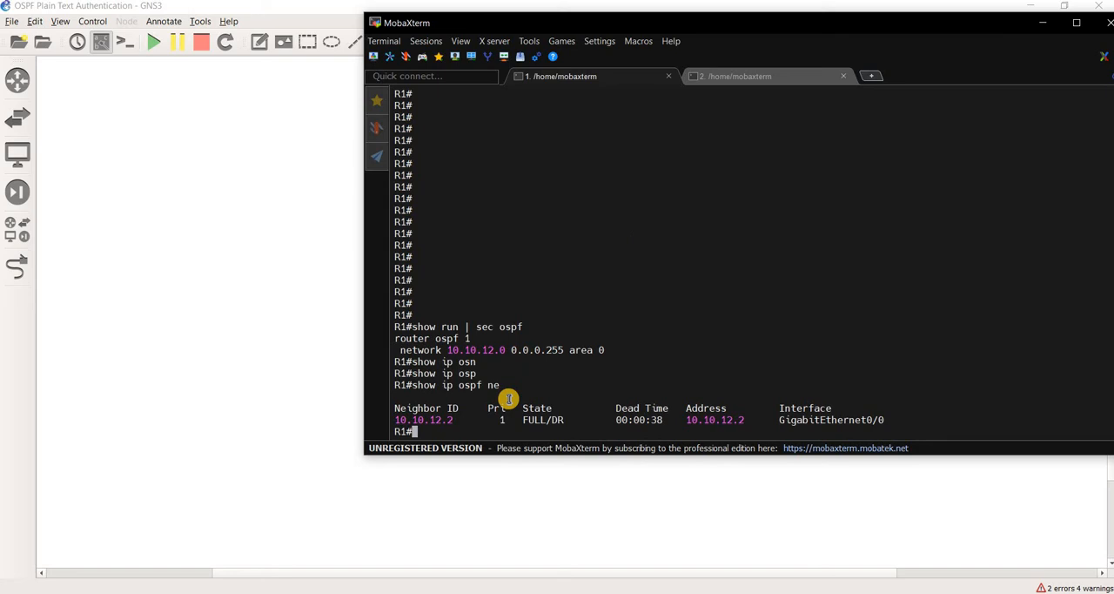
{"action": "mouse_move", "coordinate": [548, 403]}
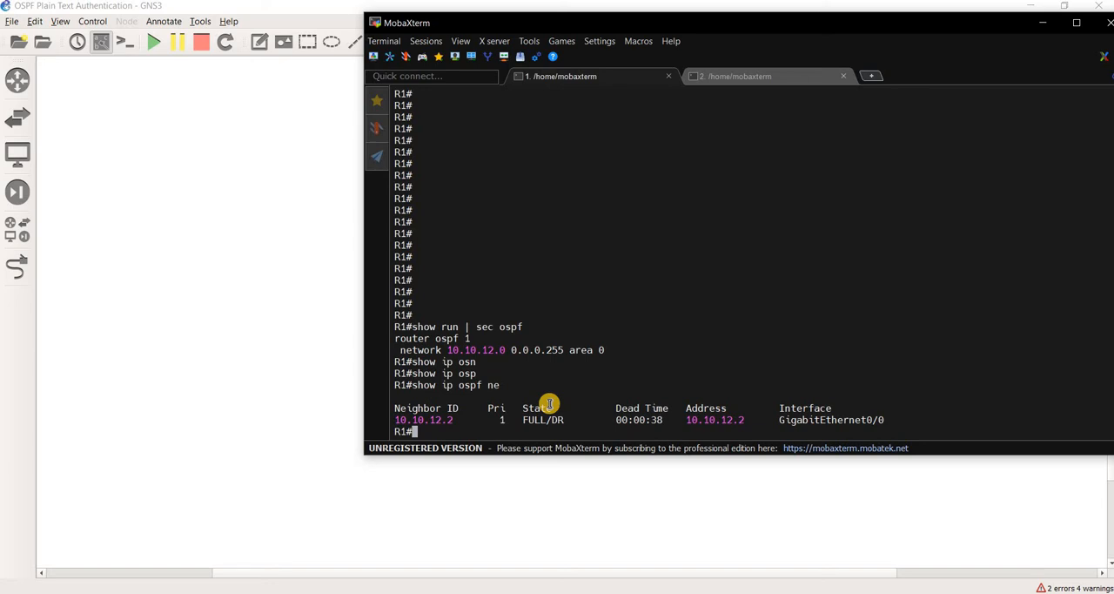
{"action": "mouse_move", "coordinate": [569, 374]}
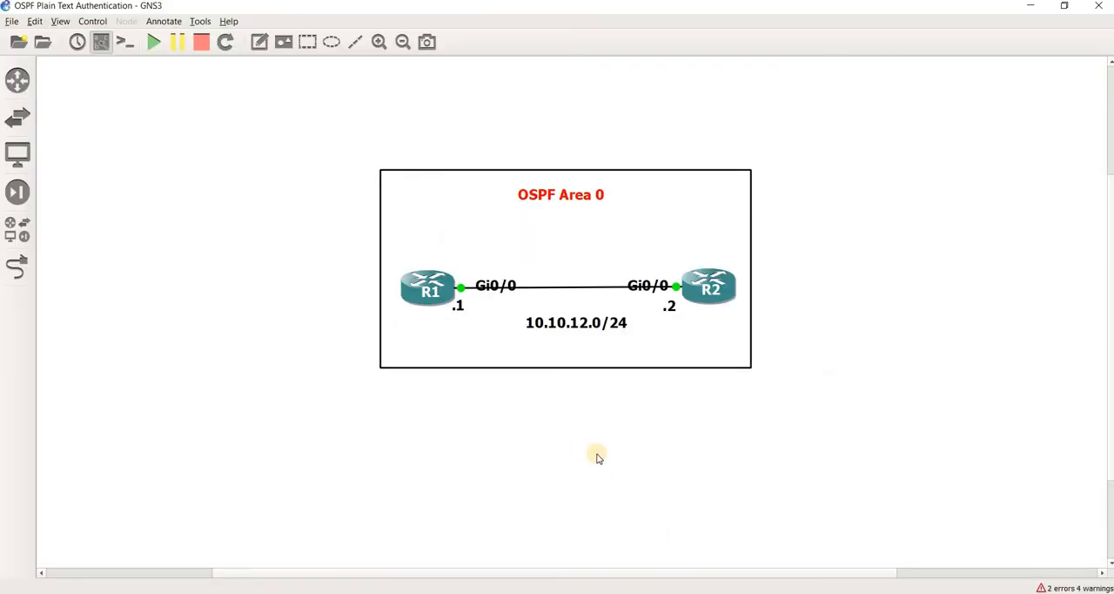
{"action": "mouse_move", "coordinate": [541, 428]}
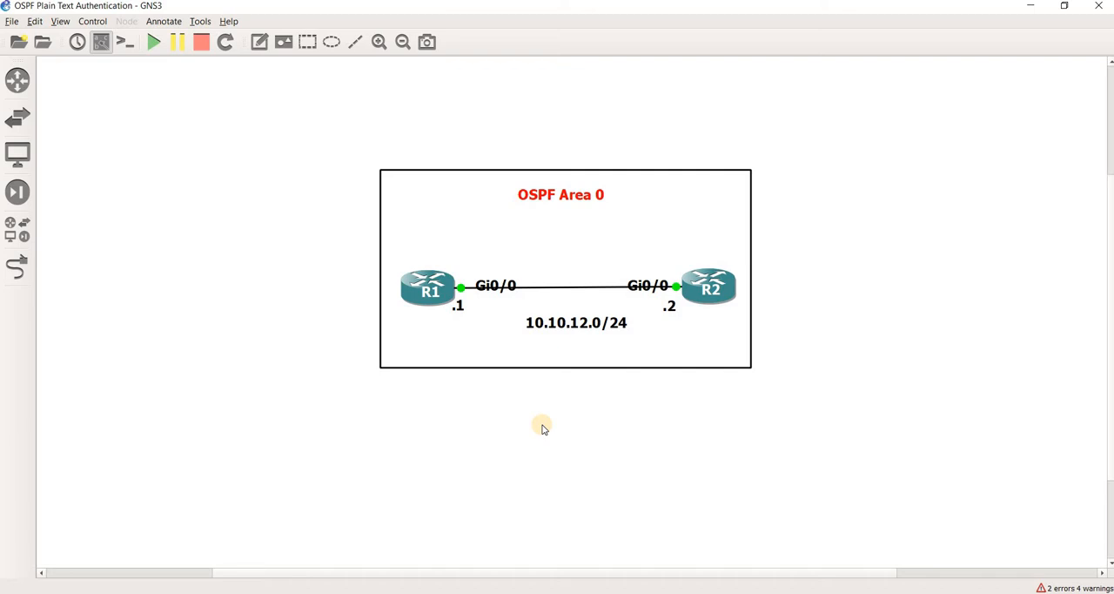
{"action": "mouse_move", "coordinate": [518, 323]}
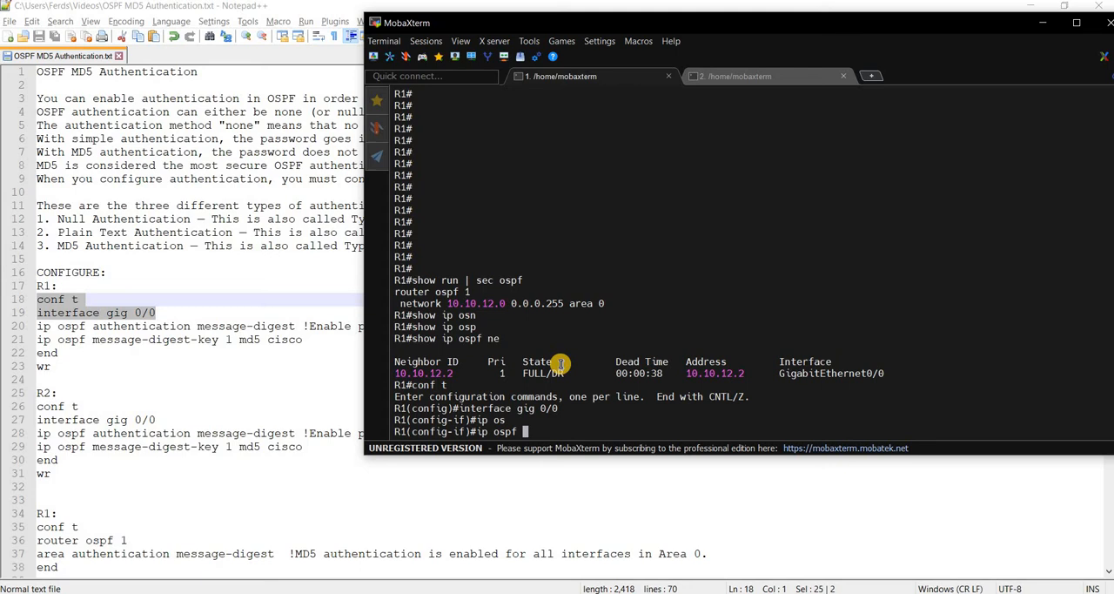
{"action": "type", "text": "ip ospf authentication message-digest"}
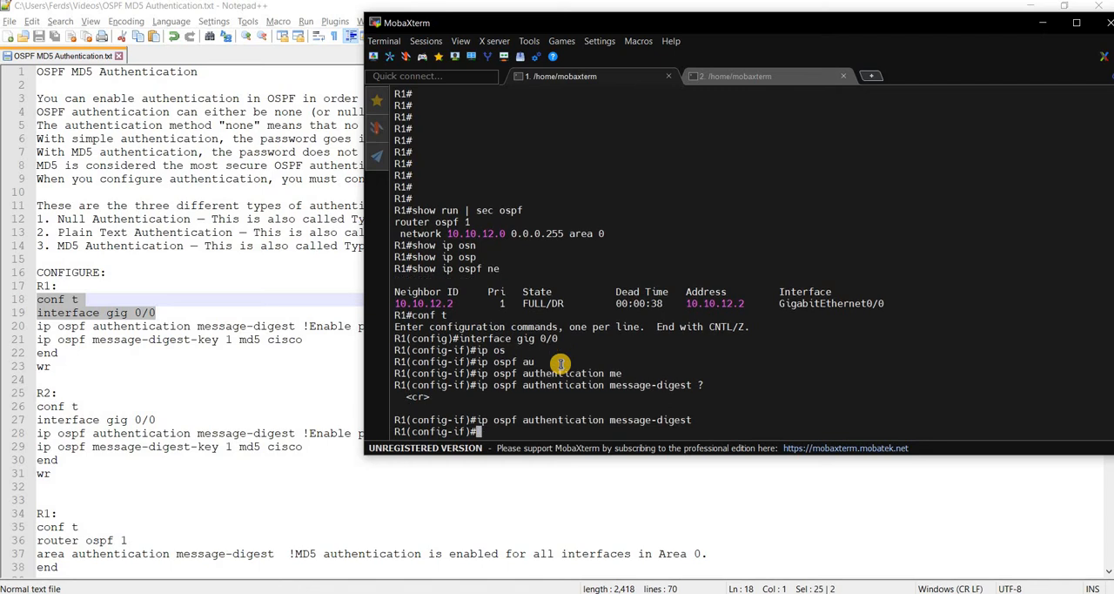
{"action": "mouse_move", "coordinate": [230, 368]}
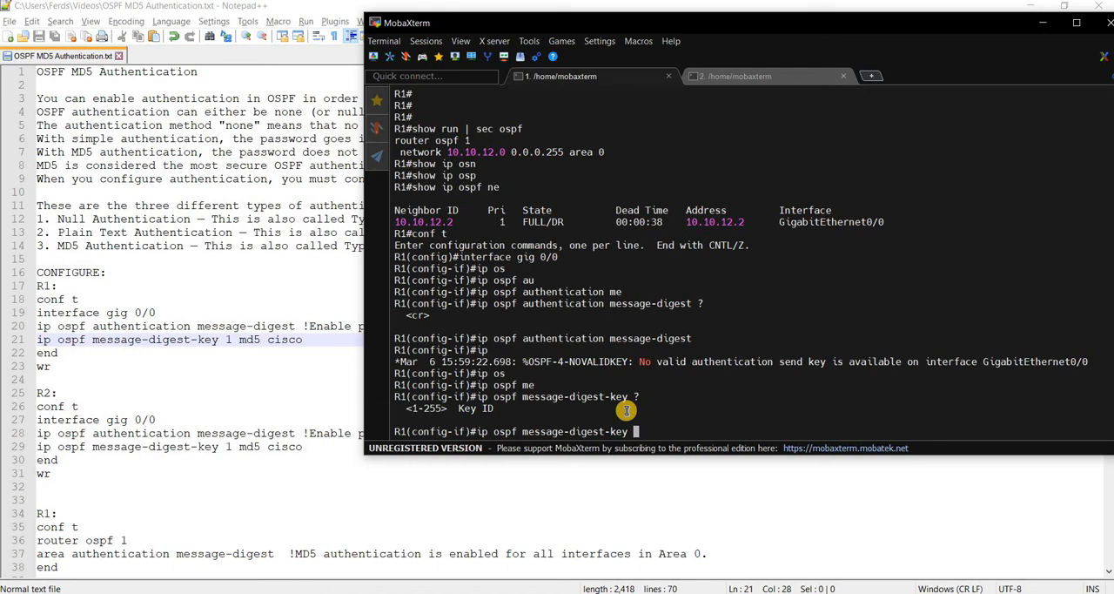
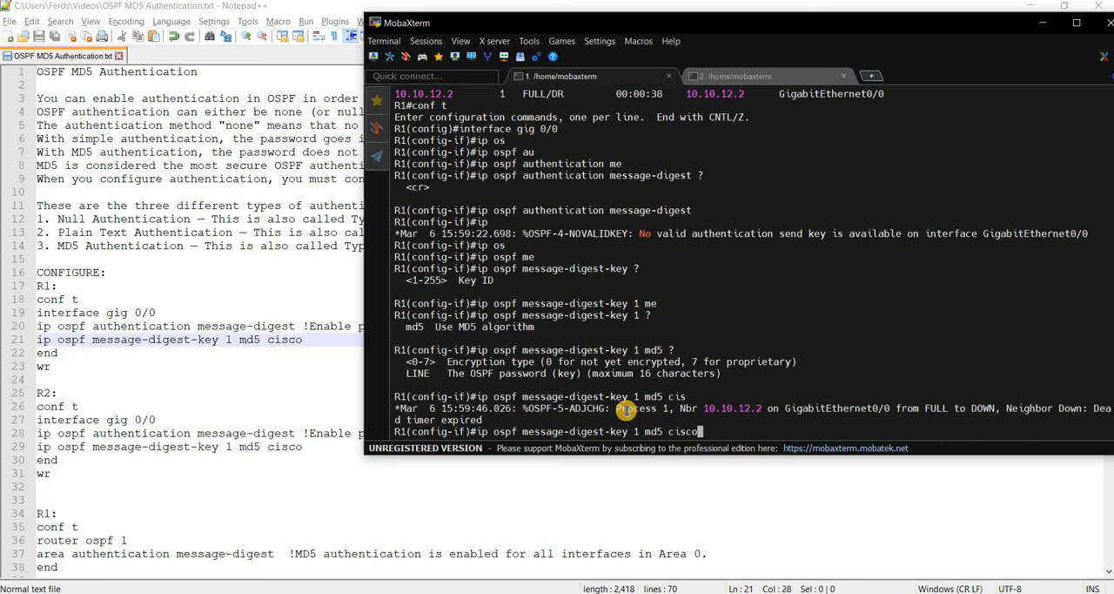
{"action": "key", "text": "Return"}
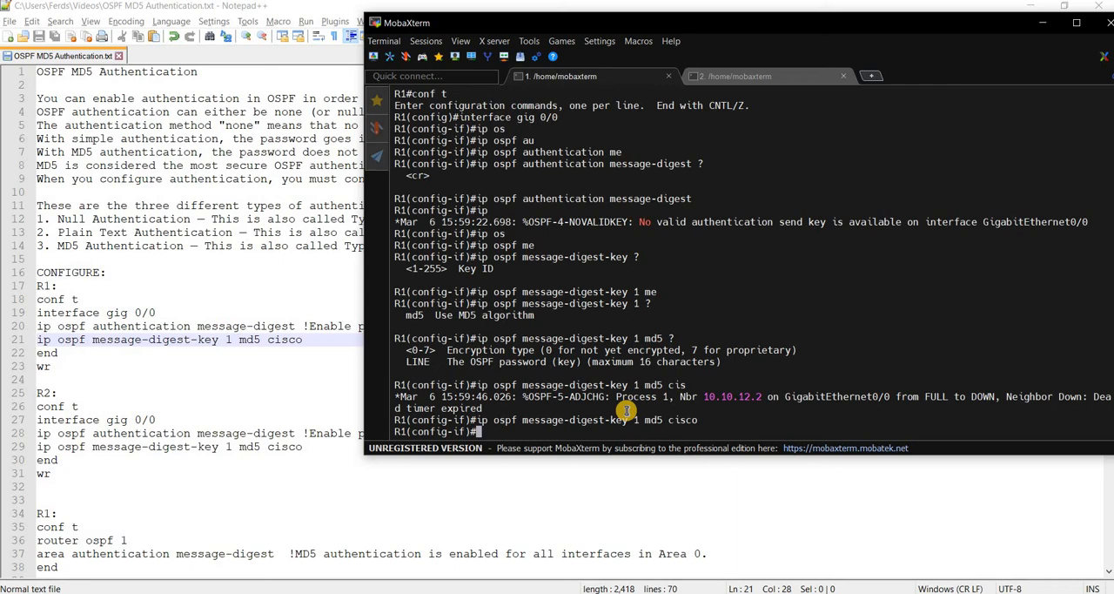
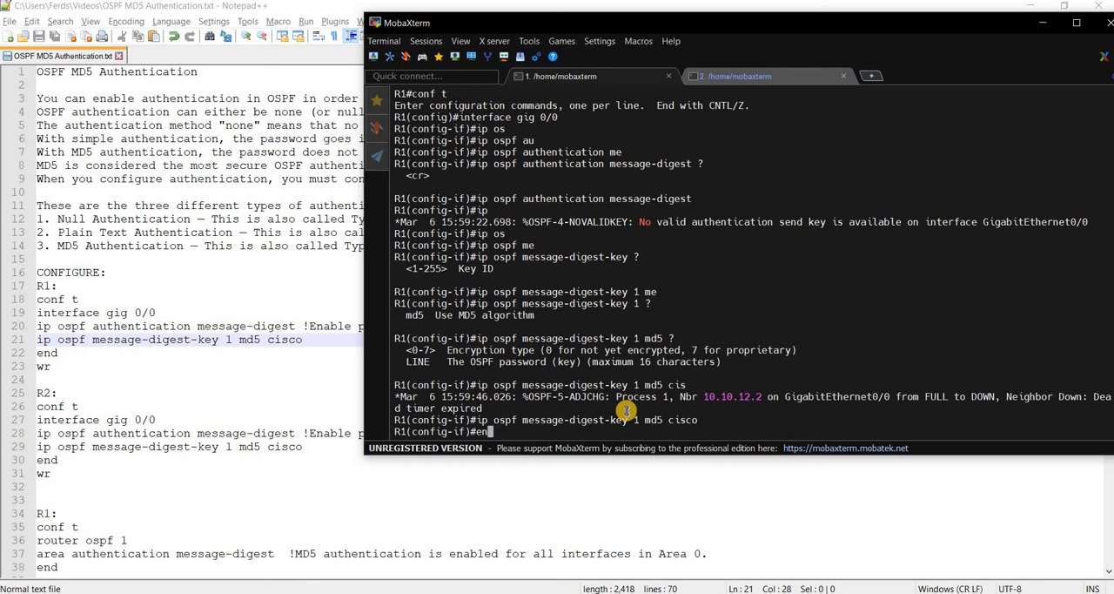
Check R1's OSPF neighbor table after adding the MD5 key.
{"action": "type", "text": "do show ip int b"}
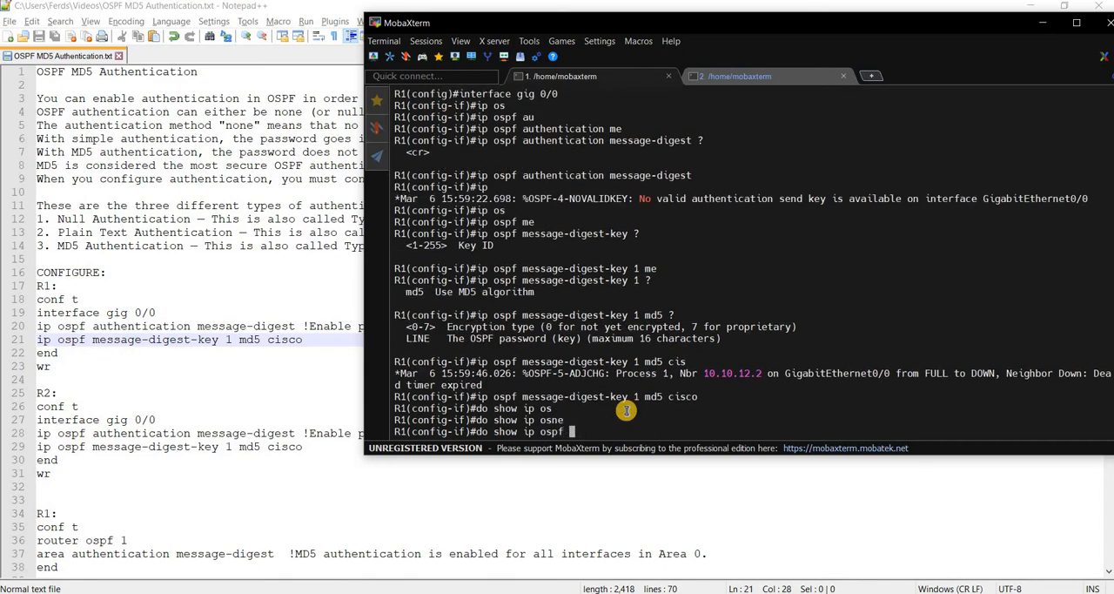
{"action": "type", "text": "neighbot"}
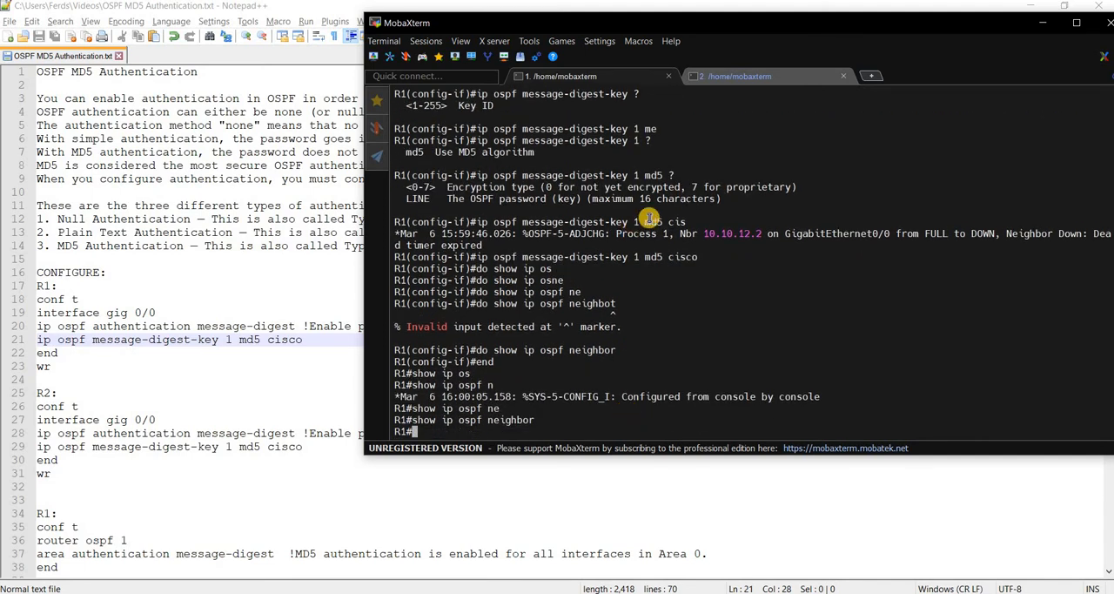
{"action": "mouse_move", "coordinate": [755, 136]}
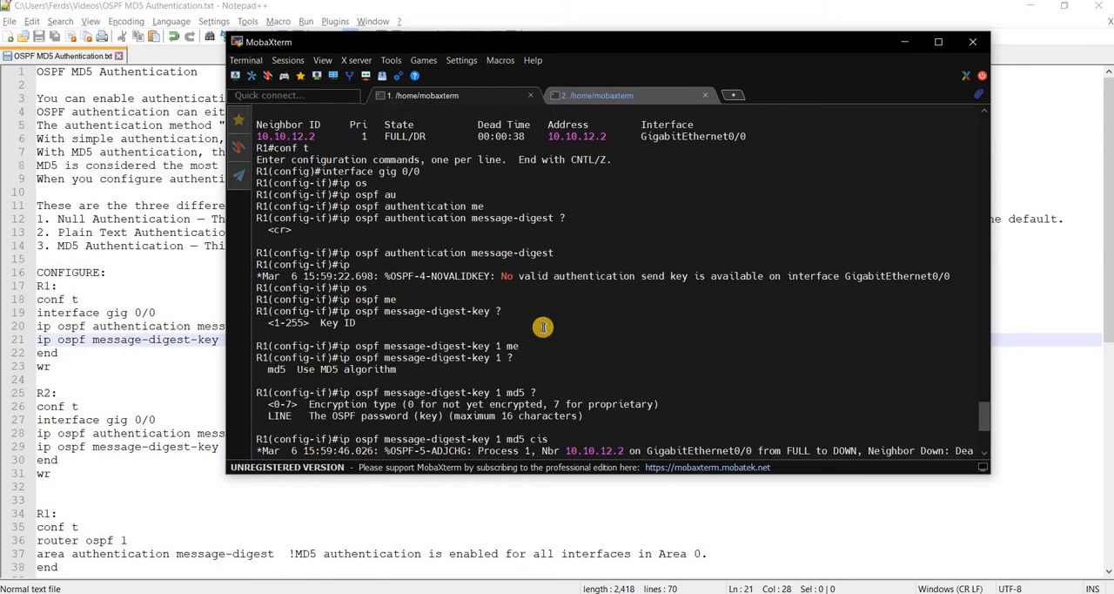
{"action": "mouse_move", "coordinate": [465, 277]}
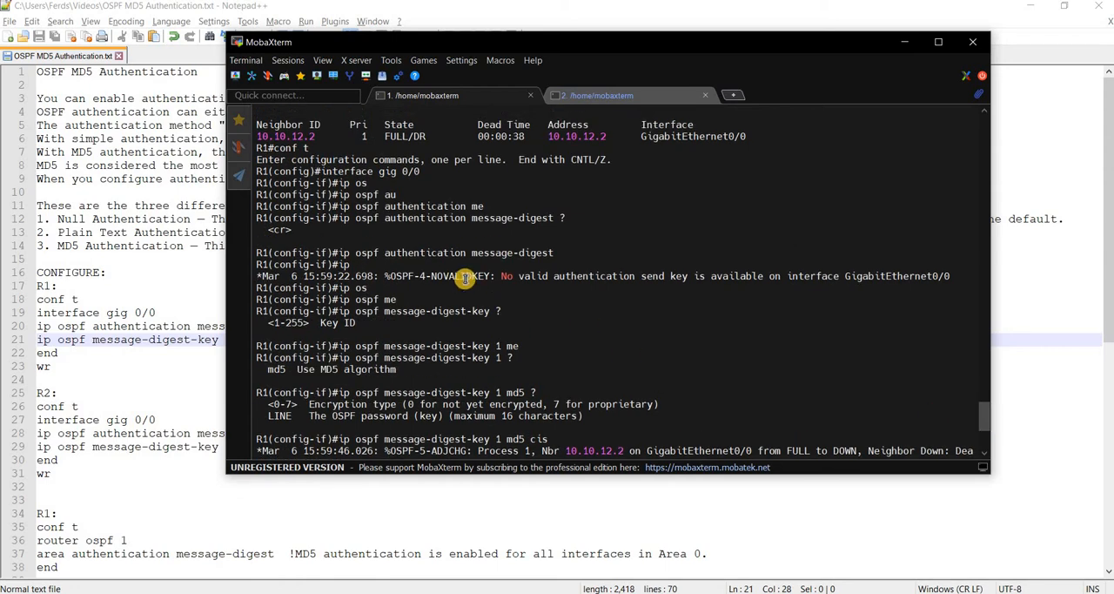
{"action": "mouse_move", "coordinate": [539, 308]}
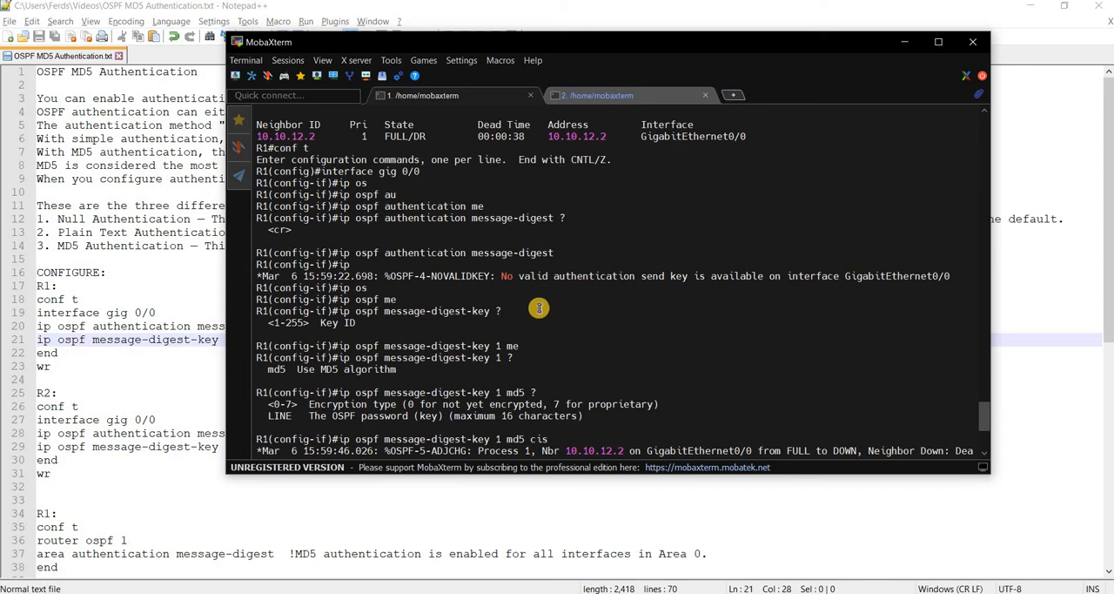
{"action": "mouse_move", "coordinate": [478, 304]}
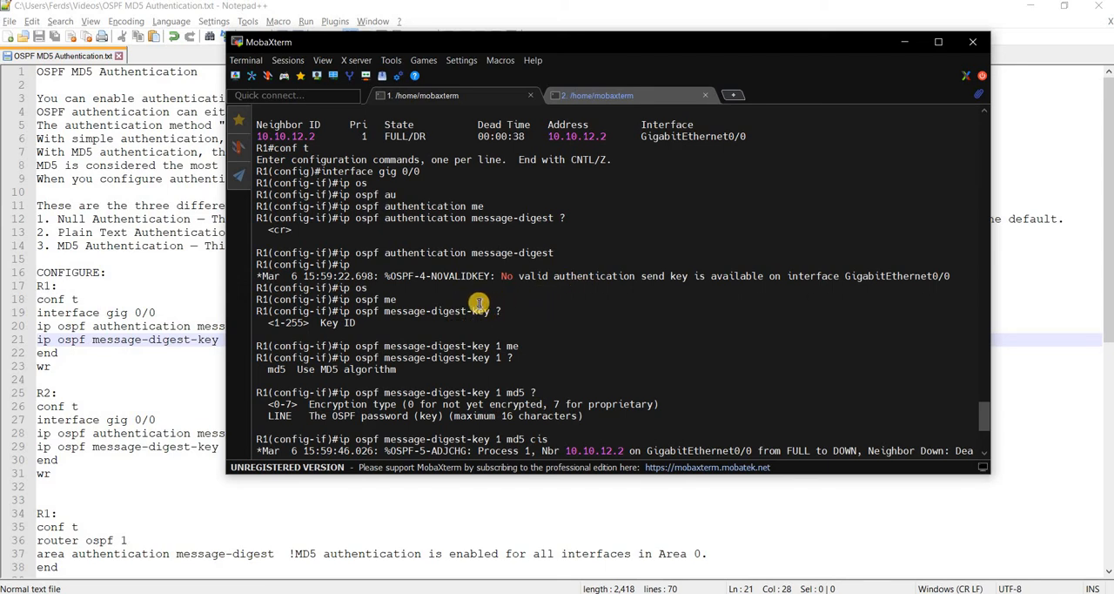
{"action": "mouse_move", "coordinate": [546, 276]}
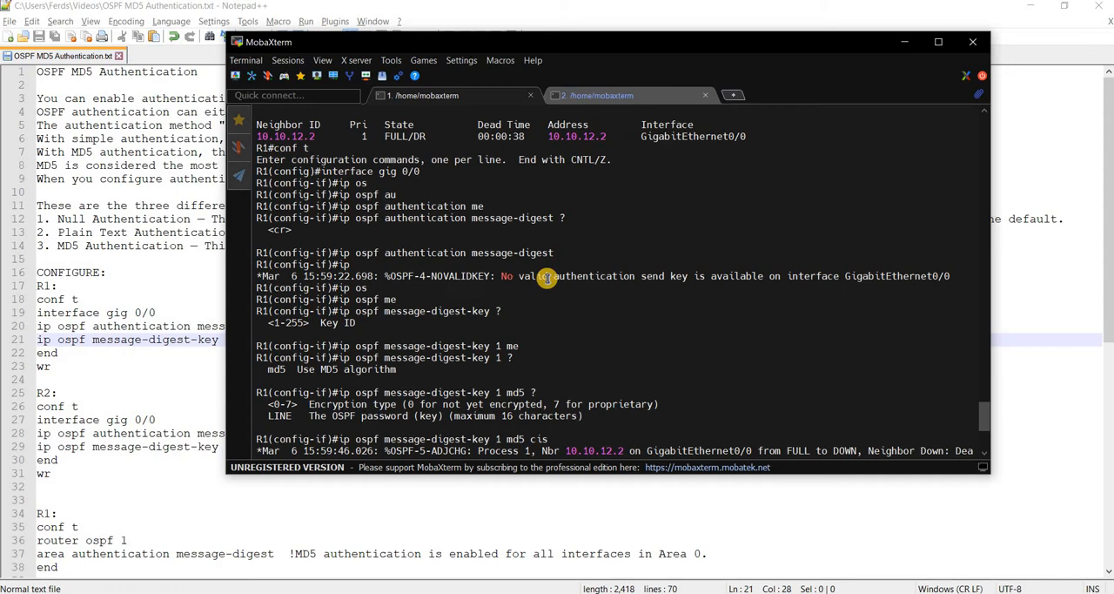
{"action": "mouse_move", "coordinate": [704, 277]}
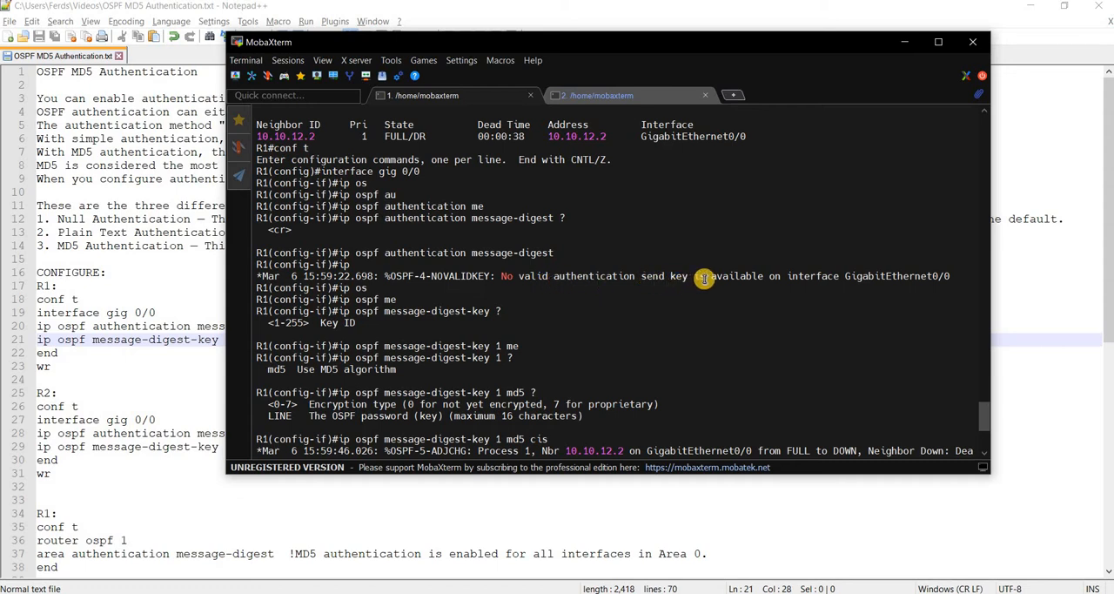
{"action": "mouse_move", "coordinate": [621, 280]}
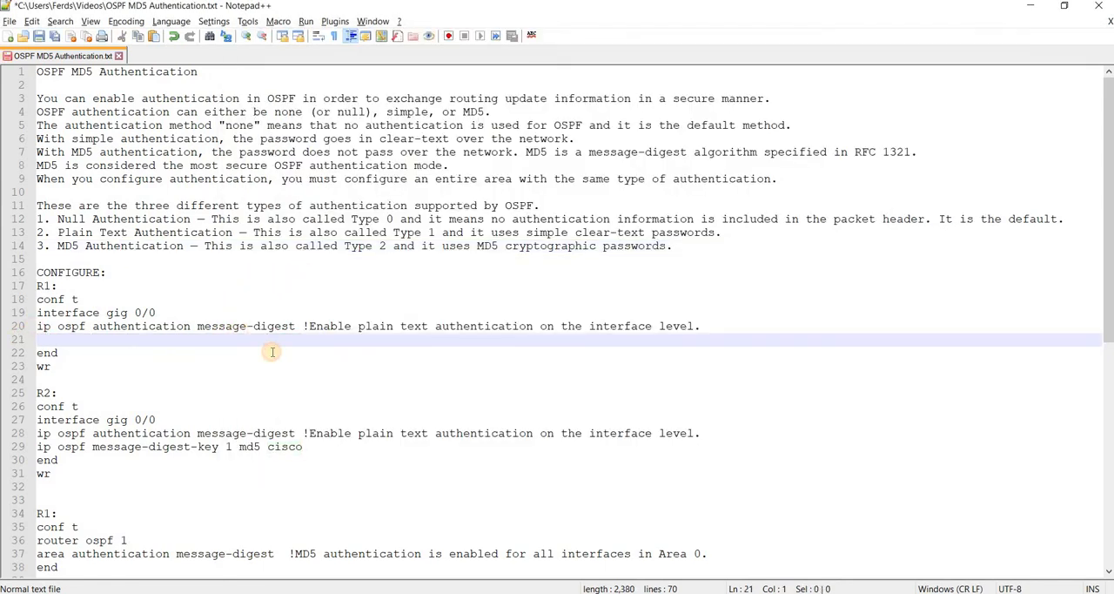
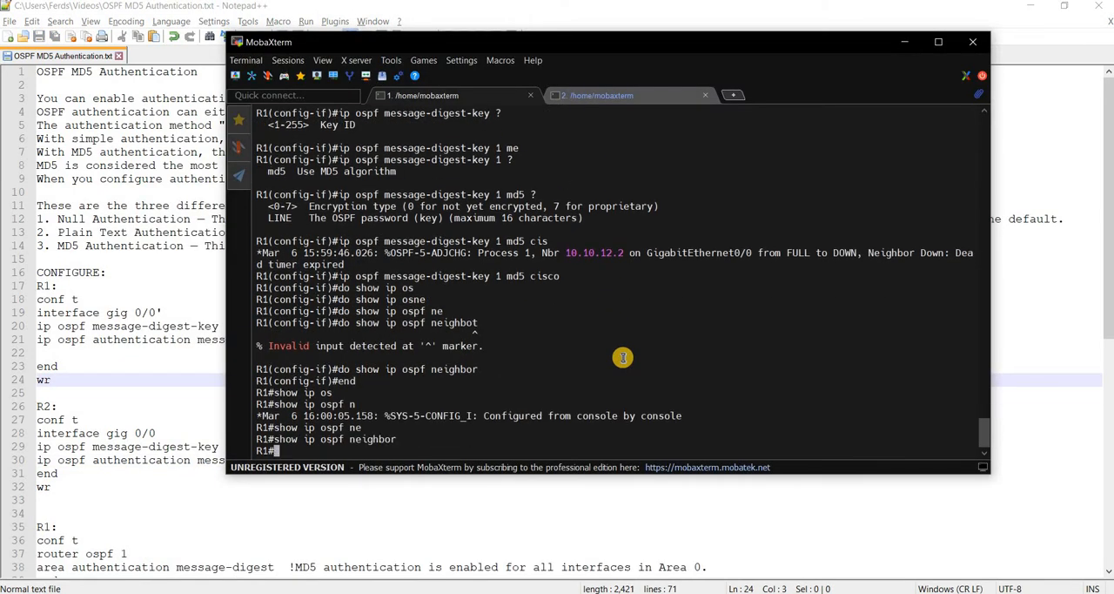
Show R1's Gi0/0 running configuration to confirm MD5 authentication with key 1.
{"action": "type", "text": "show"}
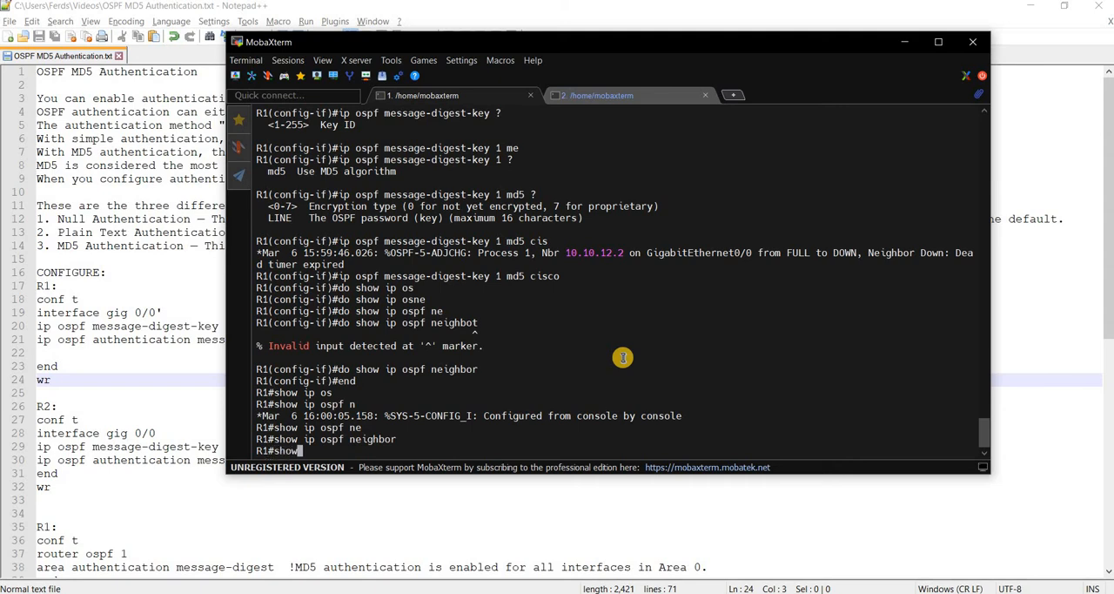
{"action": "type", "text": "run int g0/0"}
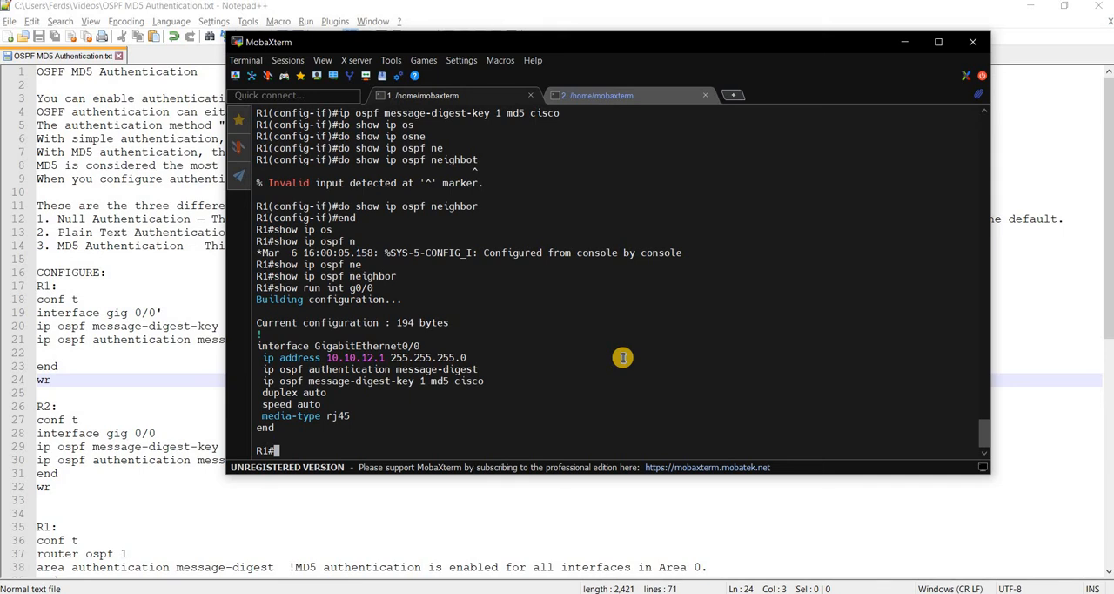
{"action": "mouse_move", "coordinate": [475, 374]}
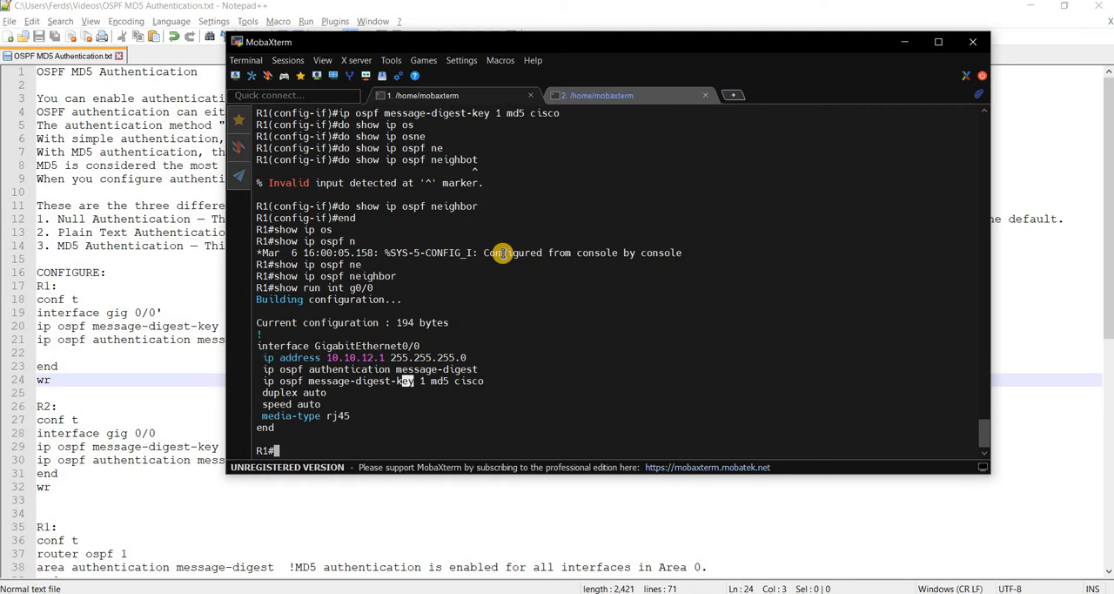
{"action": "mouse_move", "coordinate": [597, 239]}
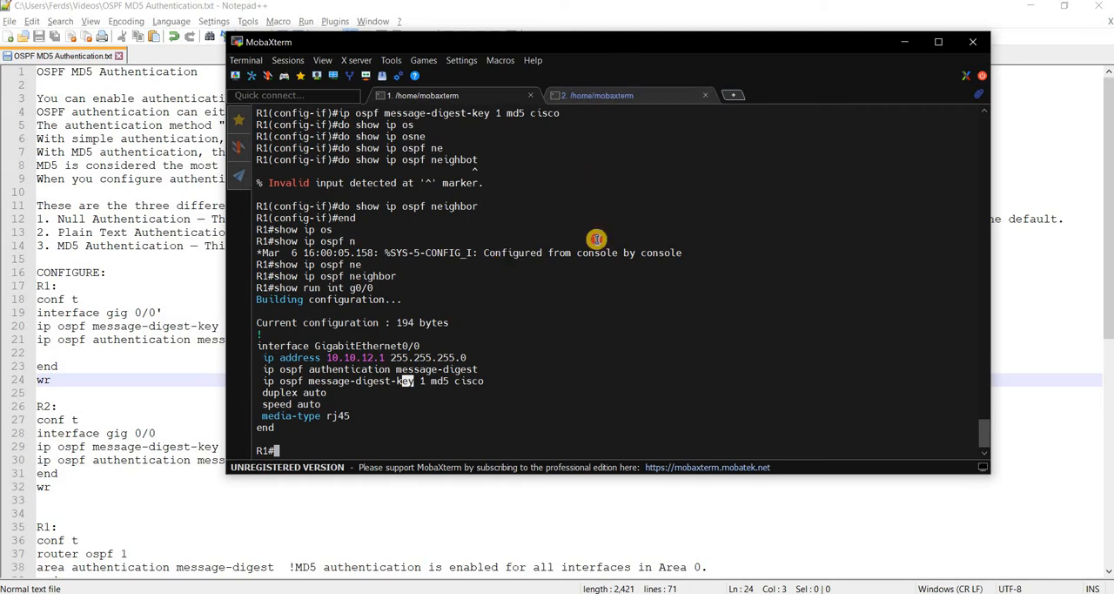
{"action": "left_click", "coordinate": [599, 95]}
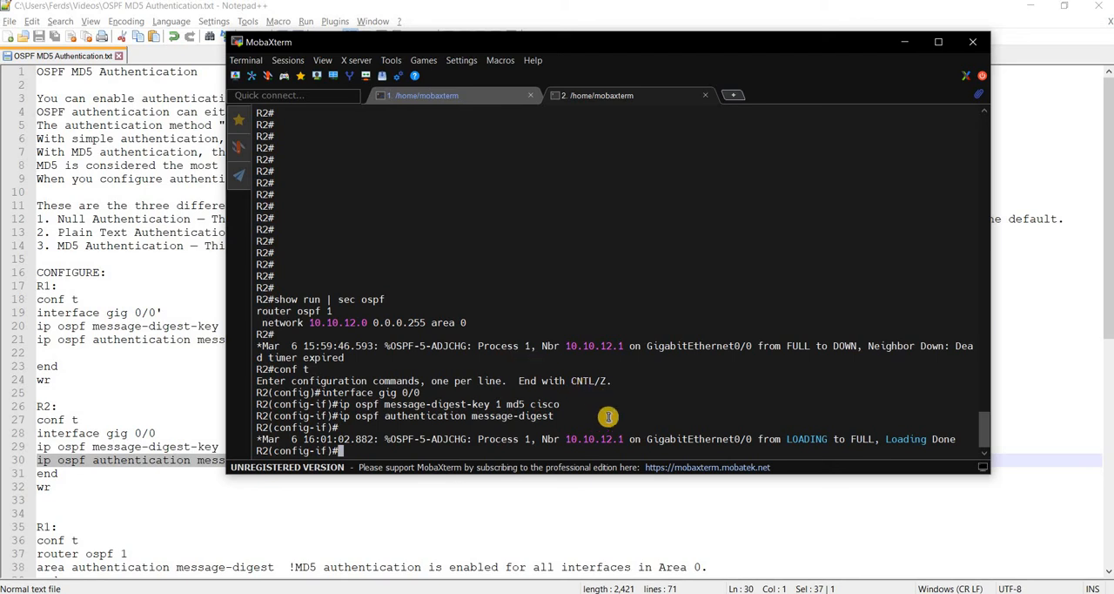
{"action": "mouse_move", "coordinate": [583, 439]}
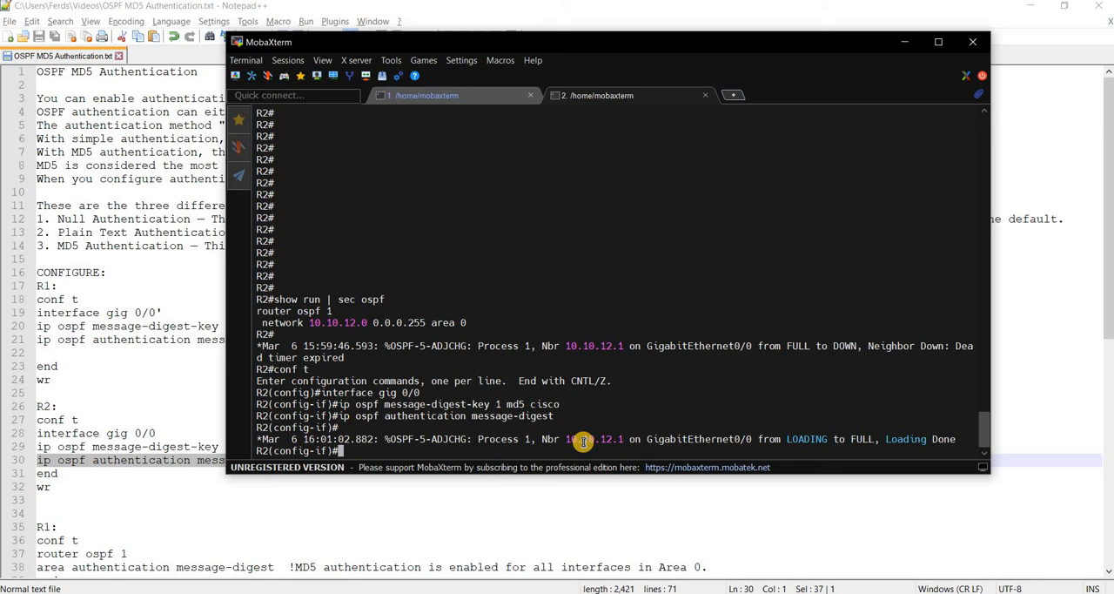
Verify on R2 that neighbor 10.10.12.1 is FULL after enabling MD5 key 1 on gig 0/0.
{"action": "type", "text": "do show"}
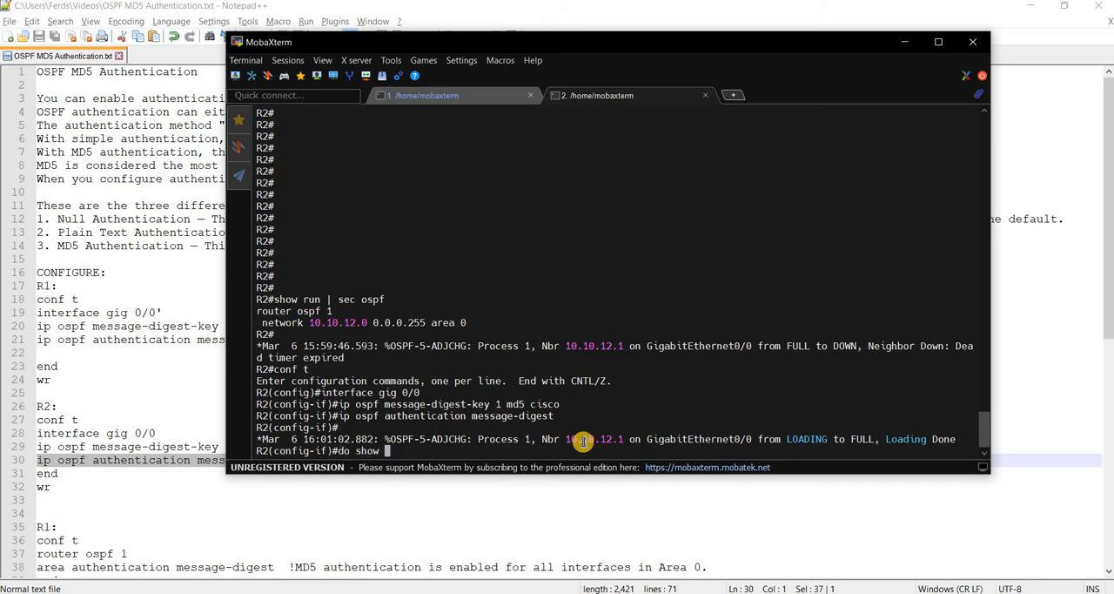
{"action": "type", "text": "ip ospf ne"}
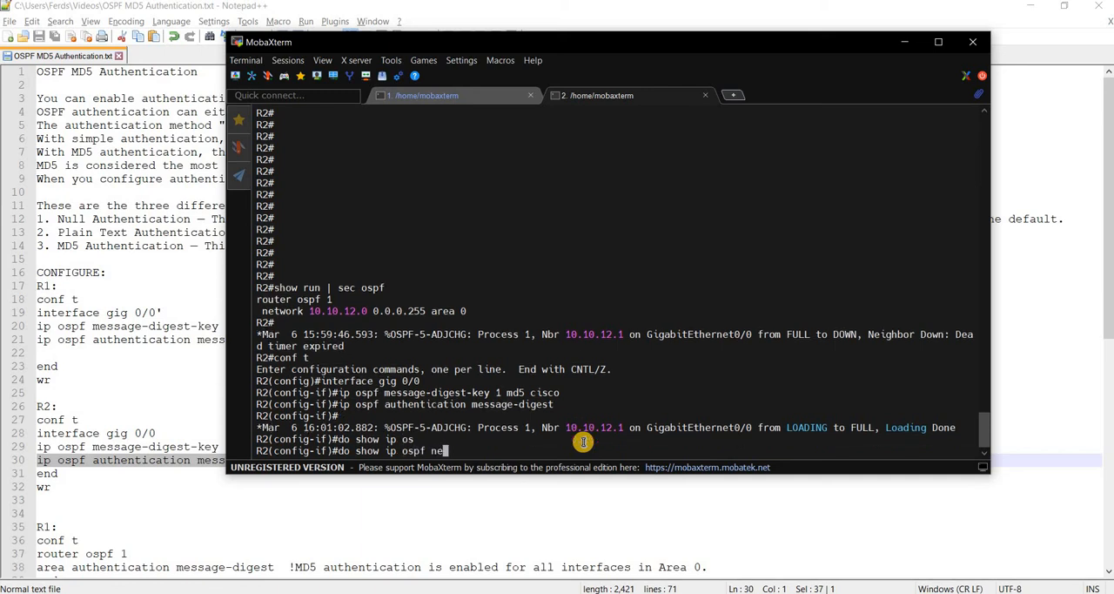
{"action": "key", "text": "Return"}
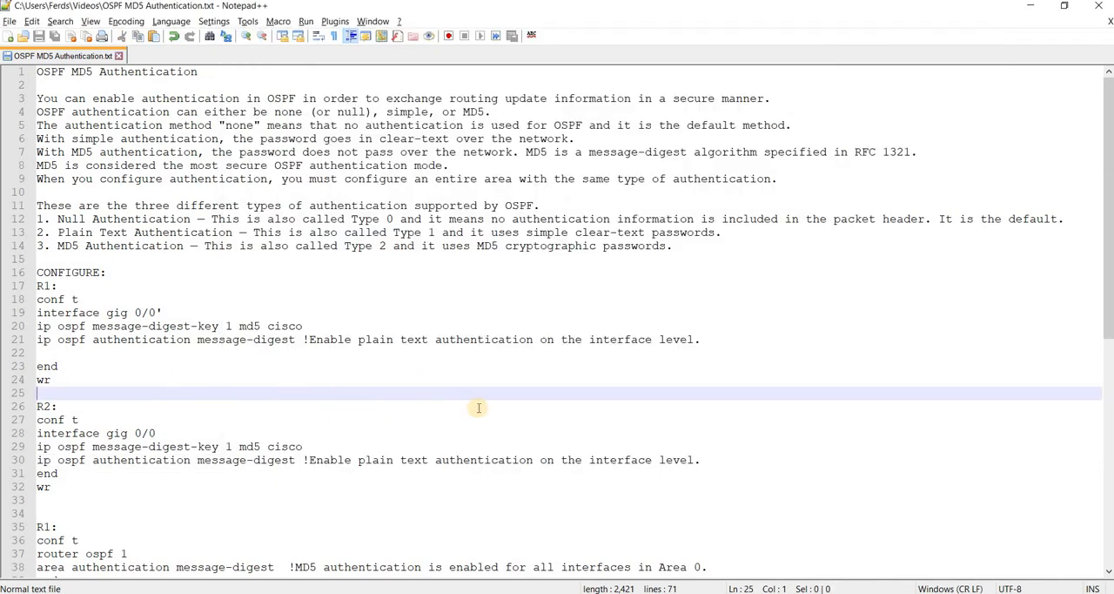
{"action": "mouse_move", "coordinate": [700, 340]}
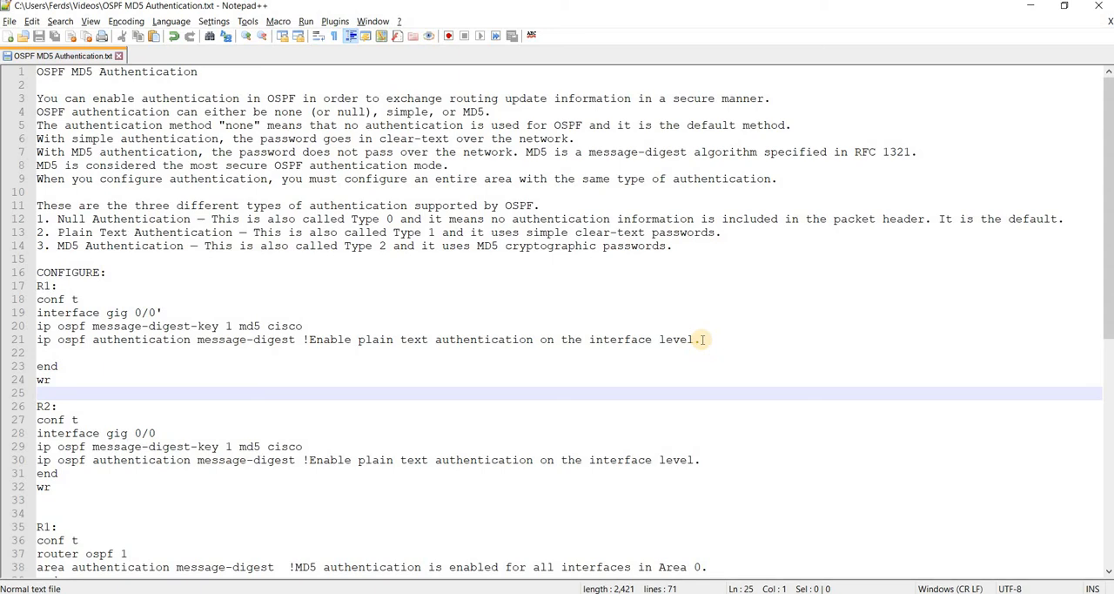
Change 'on' to 'at' in the interface comments and insert '0' into the area authentication commands.
{"action": "type", "text": "a"}
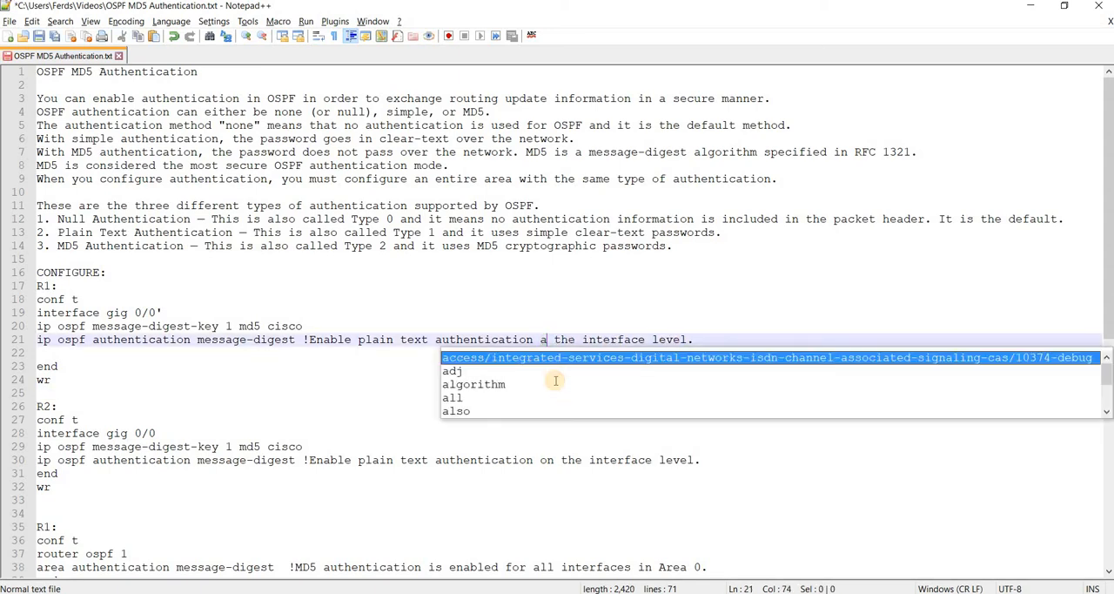
{"action": "type", "text": "t"}
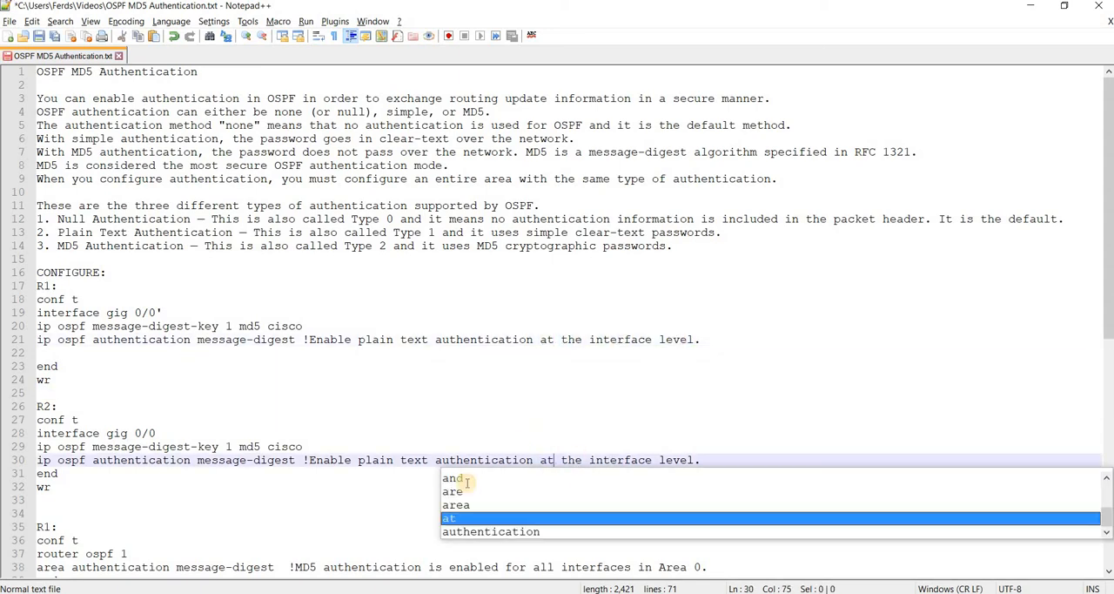
{"action": "scroll", "scroll_direction": "down", "scroll_amount": 3}
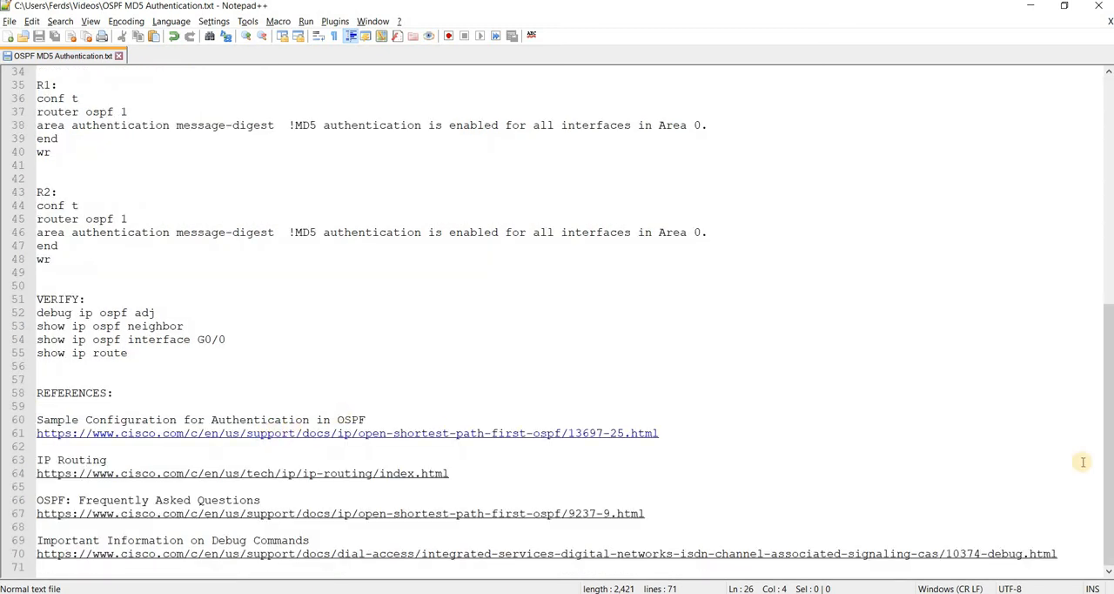
{"action": "scroll", "scroll_direction": "up", "scroll_amount": 3}
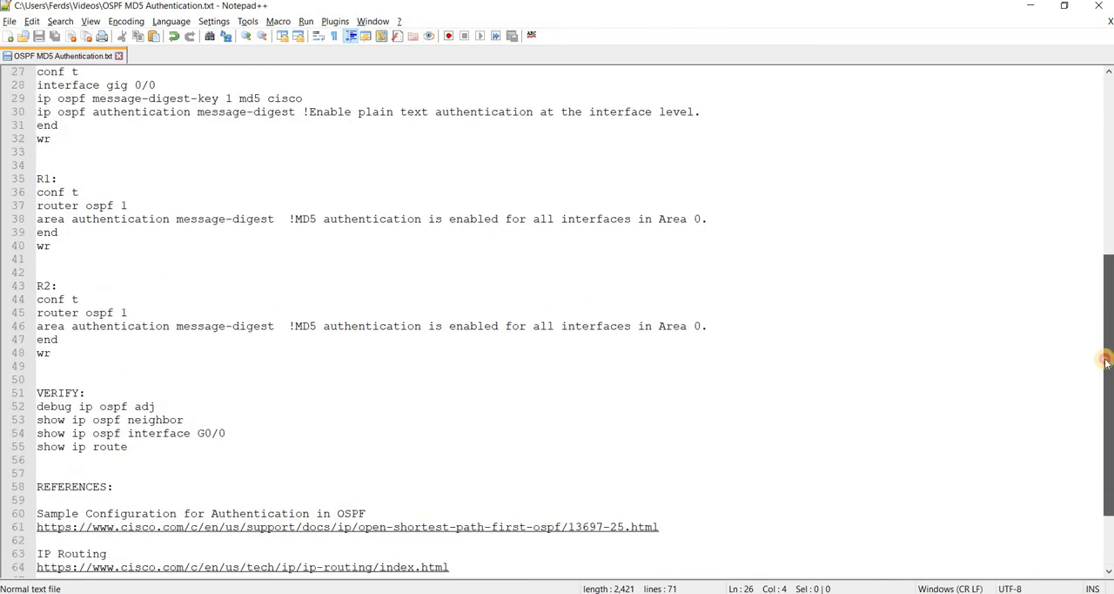
{"action": "scroll", "scroll_direction": "up", "scroll_amount": 3}
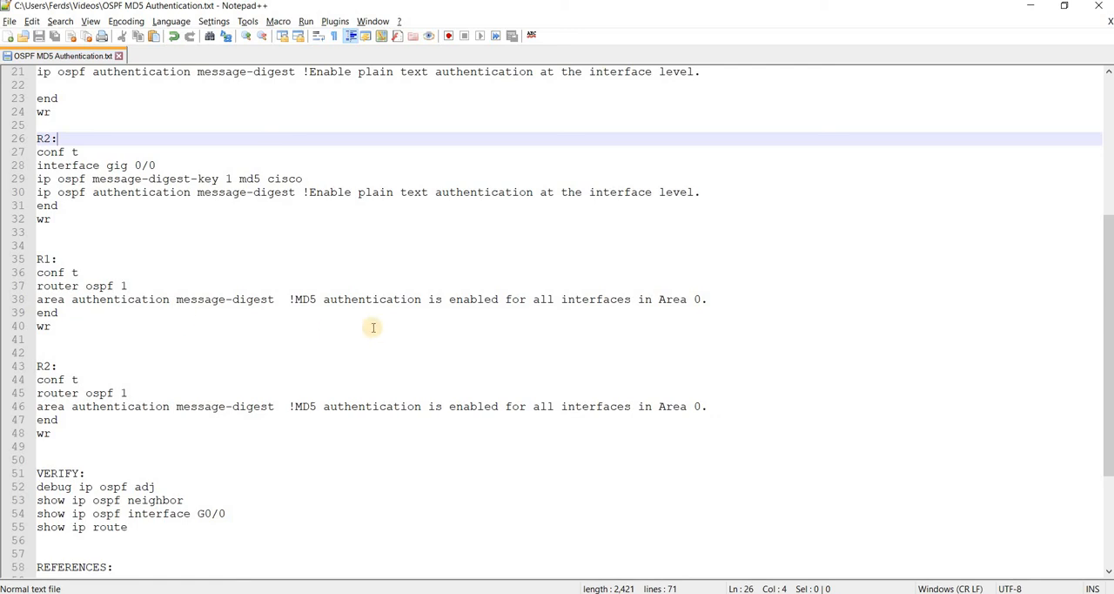
{"action": "mouse_move", "coordinate": [372, 327]}
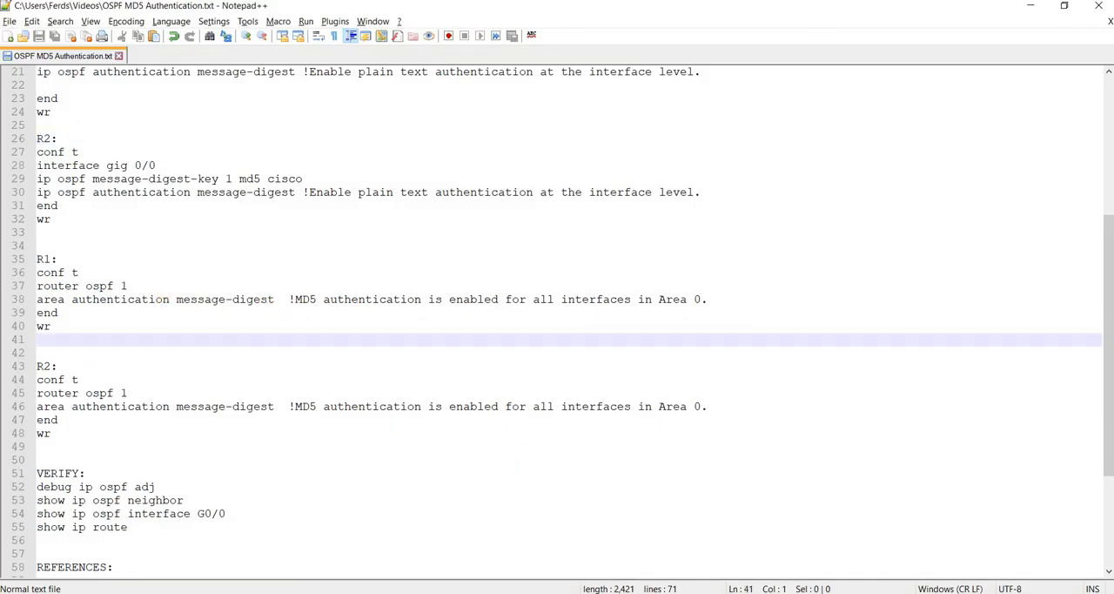
{"action": "mouse_move", "coordinate": [740, 458]}
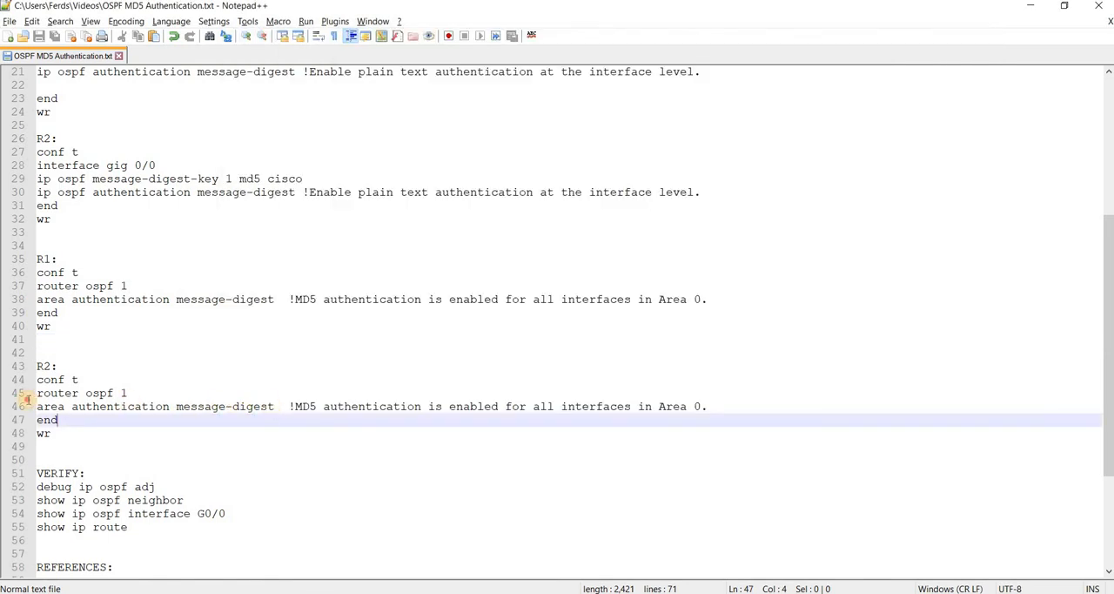
{"action": "double_click", "coordinate": [224, 406]}
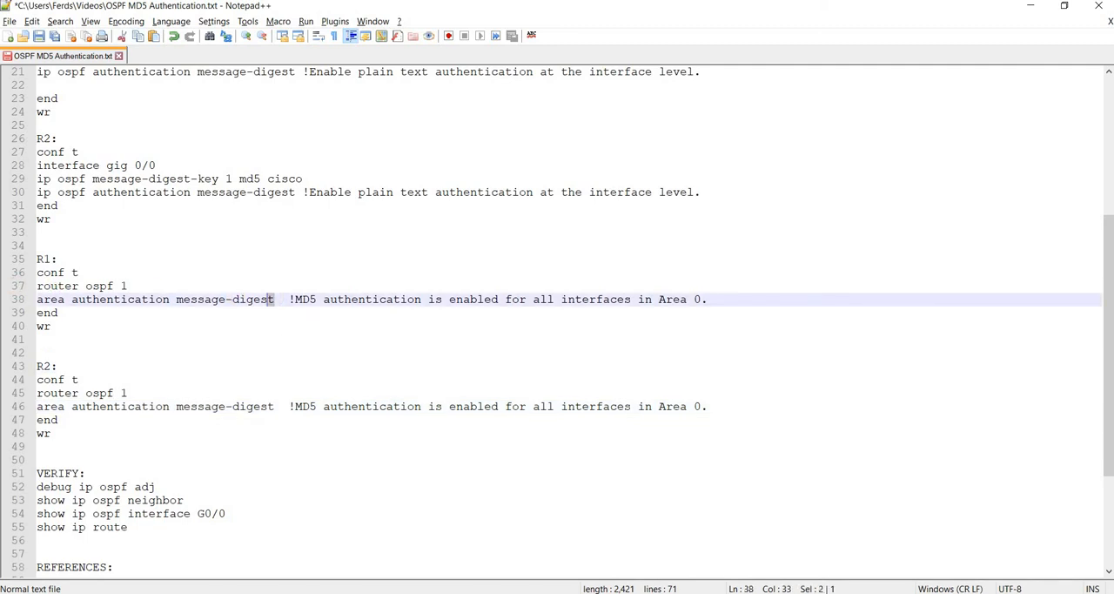
{"action": "left_click", "coordinate": [242, 428]}
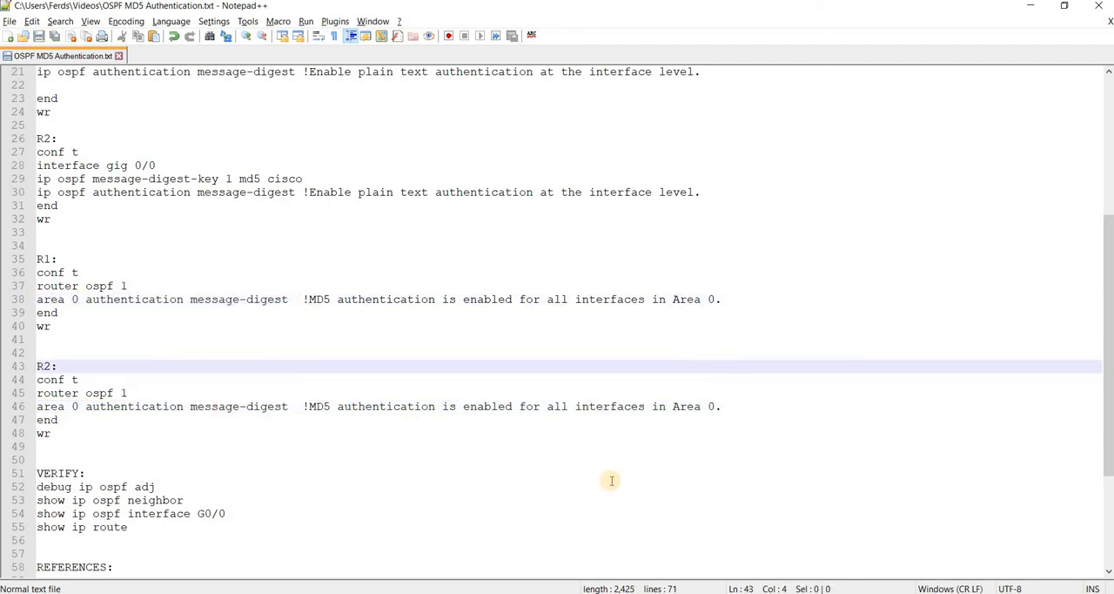
{"action": "mouse_move", "coordinate": [285, 407]}
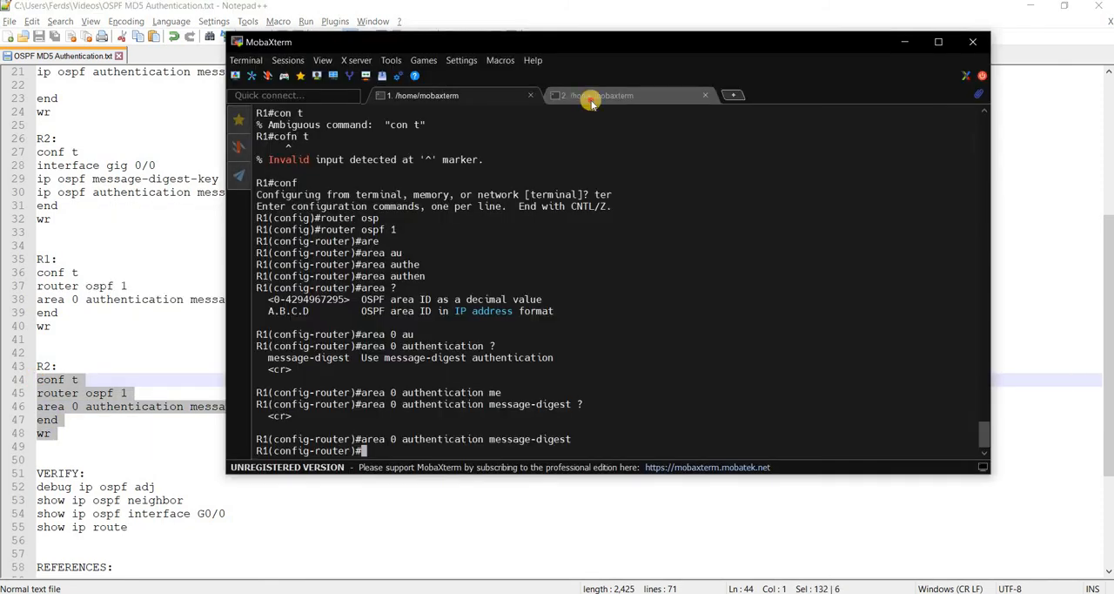
Enable area 0 message-digest authentication on R2, then check neighbor 10.10.12.1 and Gi0/0 config.
{"action": "left_click", "coordinate": [600, 96]}
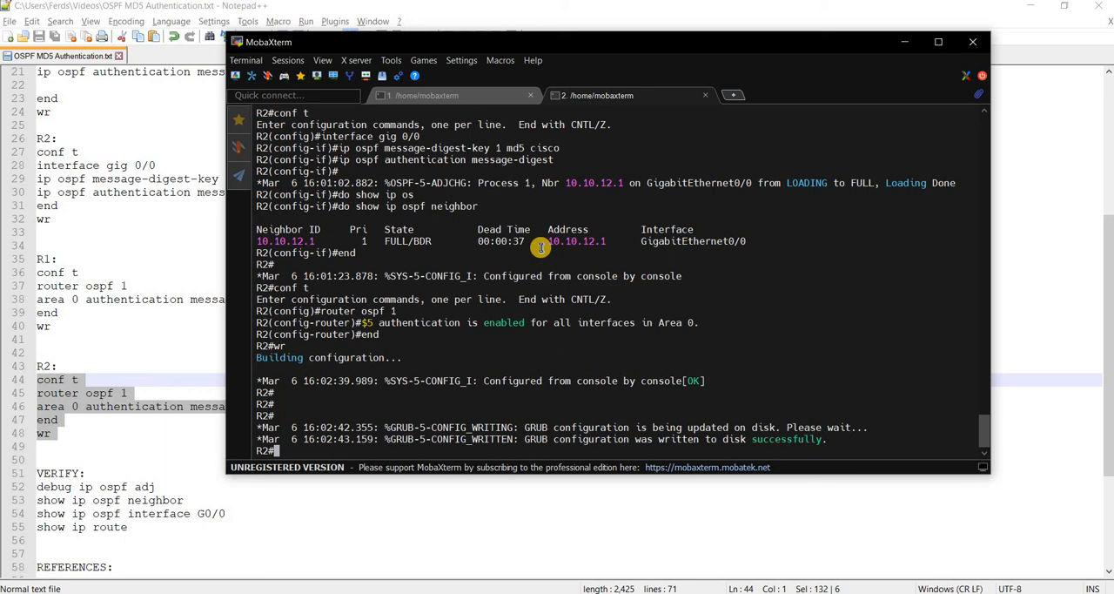
{"action": "type", "text": "show ip ospf neighbor"}
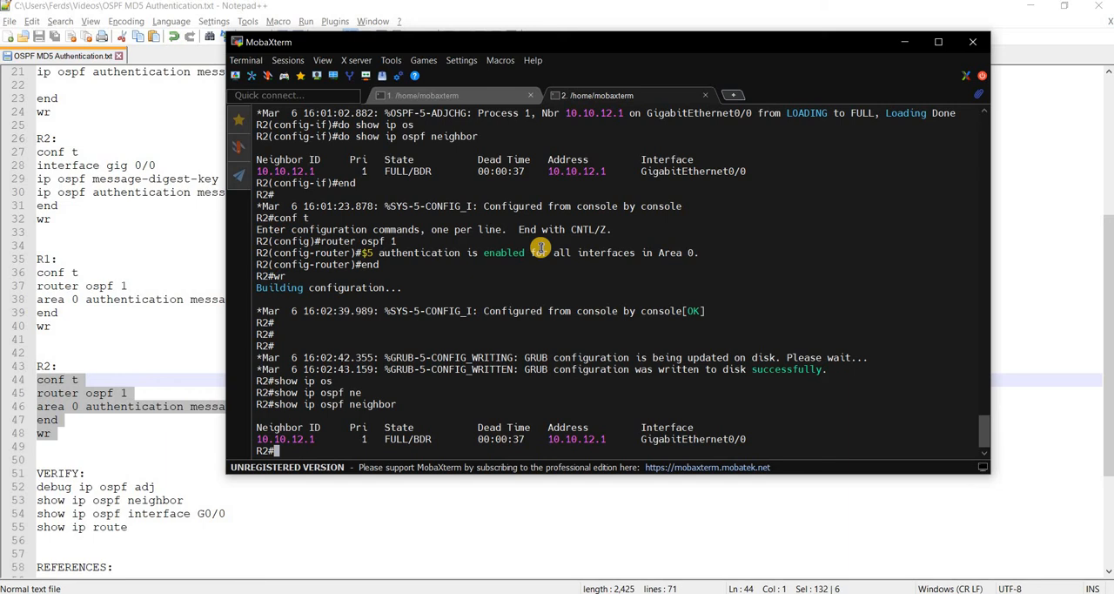
{"action": "type", "text": "show run"}
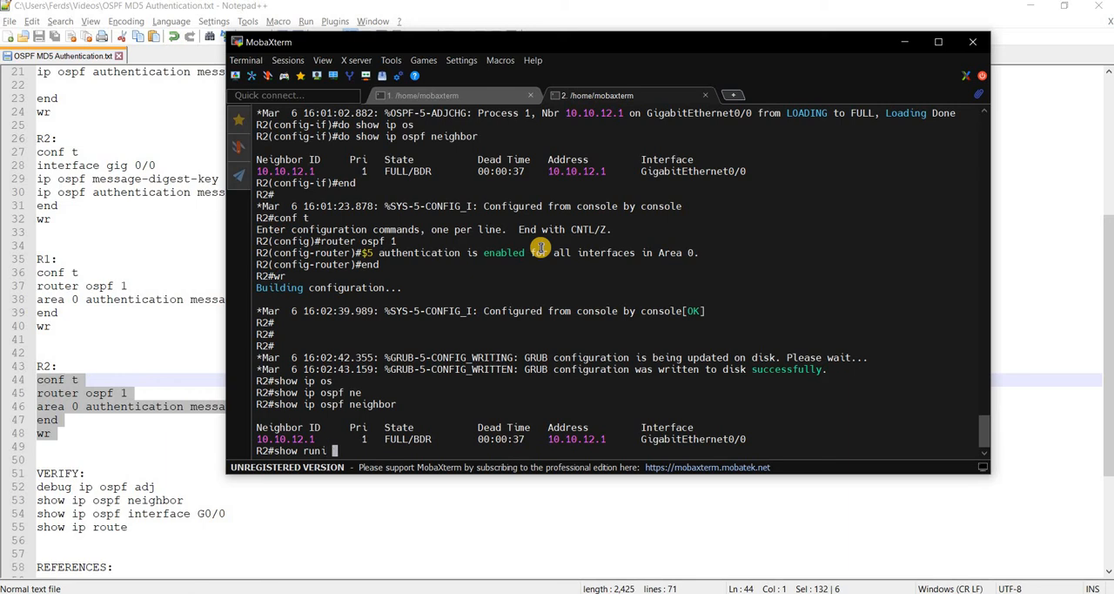
{"action": "type", "text": "int g0/0"}
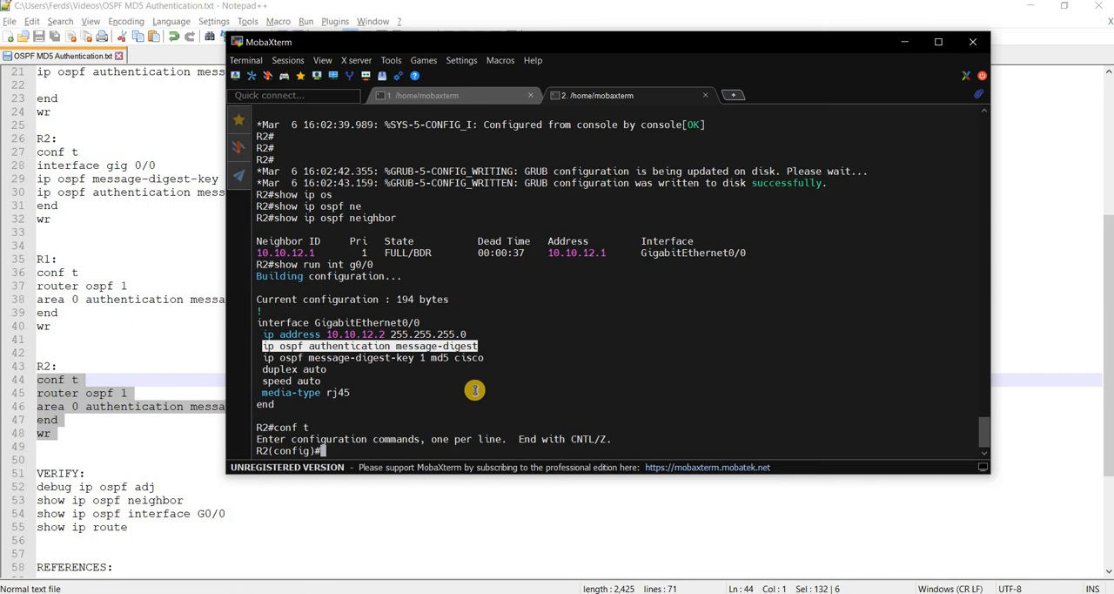
Remove 'ip ospf authentication message-digest' from G0/0 on both routers and verify adjacency stays FULL.
{"action": "type", "text": "ing"}
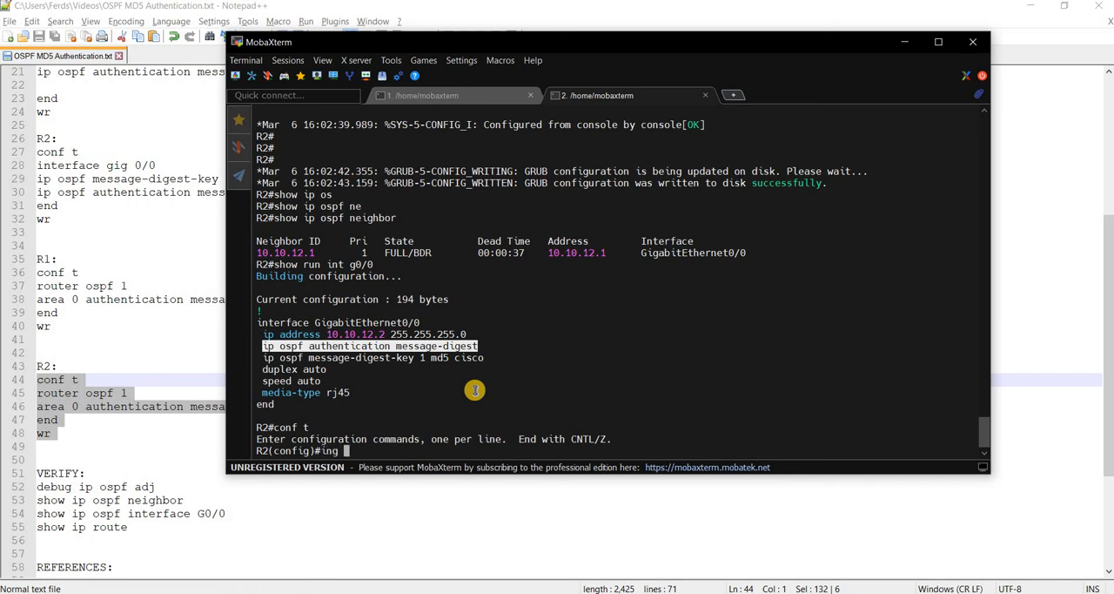
{"action": "type", "text": "int g0/0"}
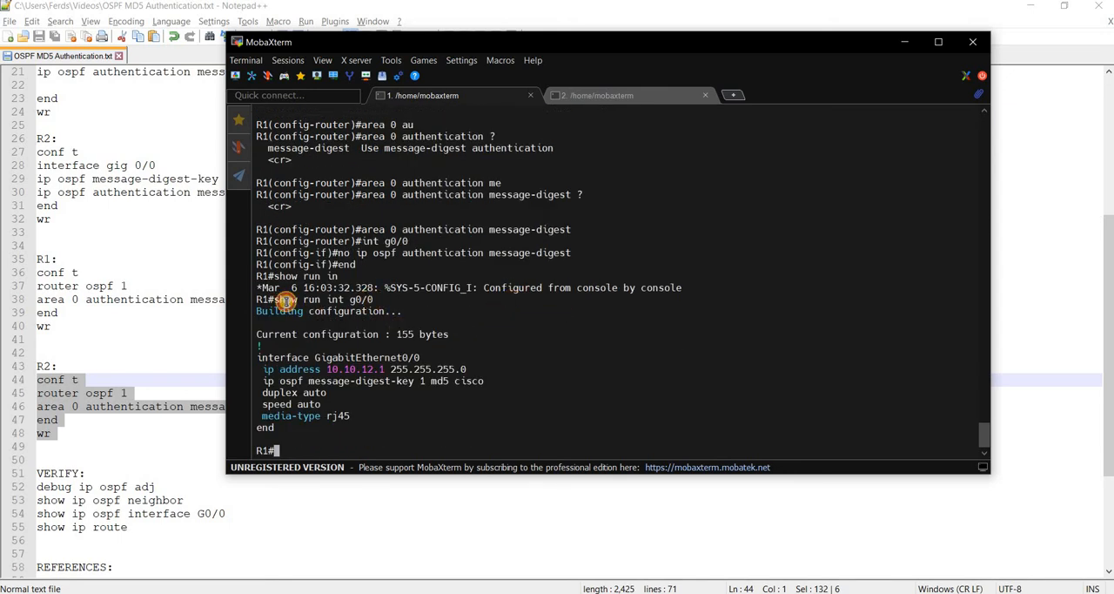
{"action": "left_click", "coordinate": [600, 95]}
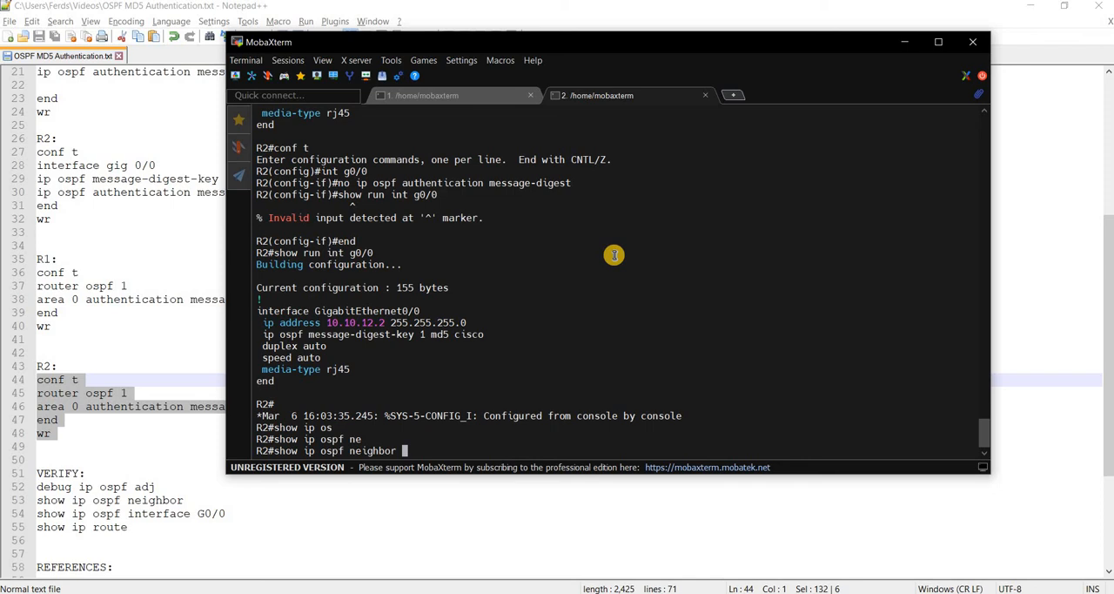
{"action": "key", "text": "Return"}
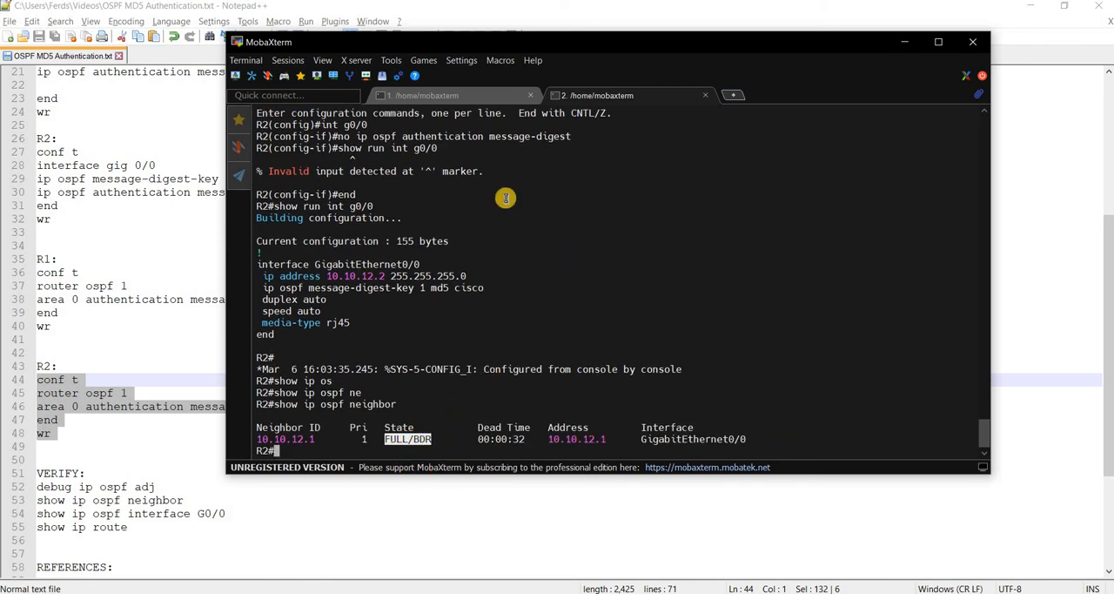
{"action": "left_click", "coordinate": [426, 95]}
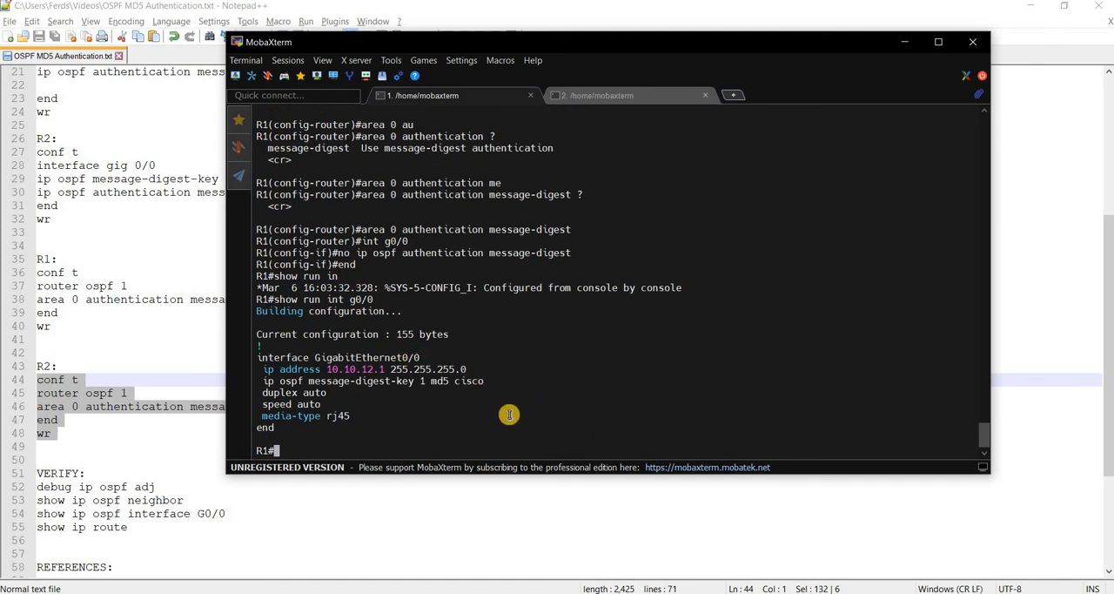
{"action": "mouse_move", "coordinate": [612, 95]}
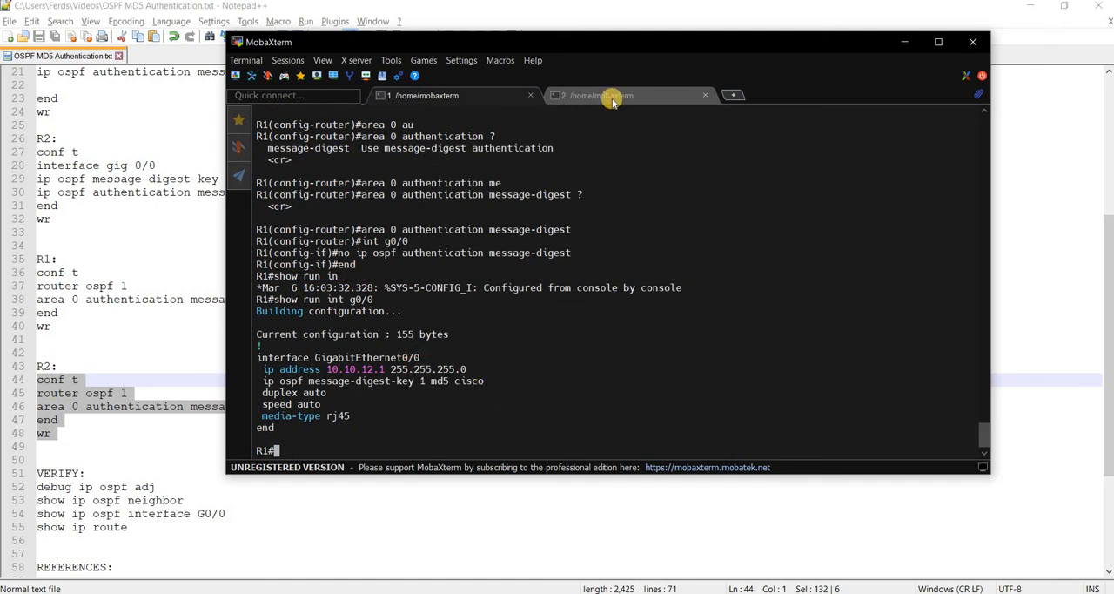
{"action": "mouse_move", "coordinate": [378, 305]}
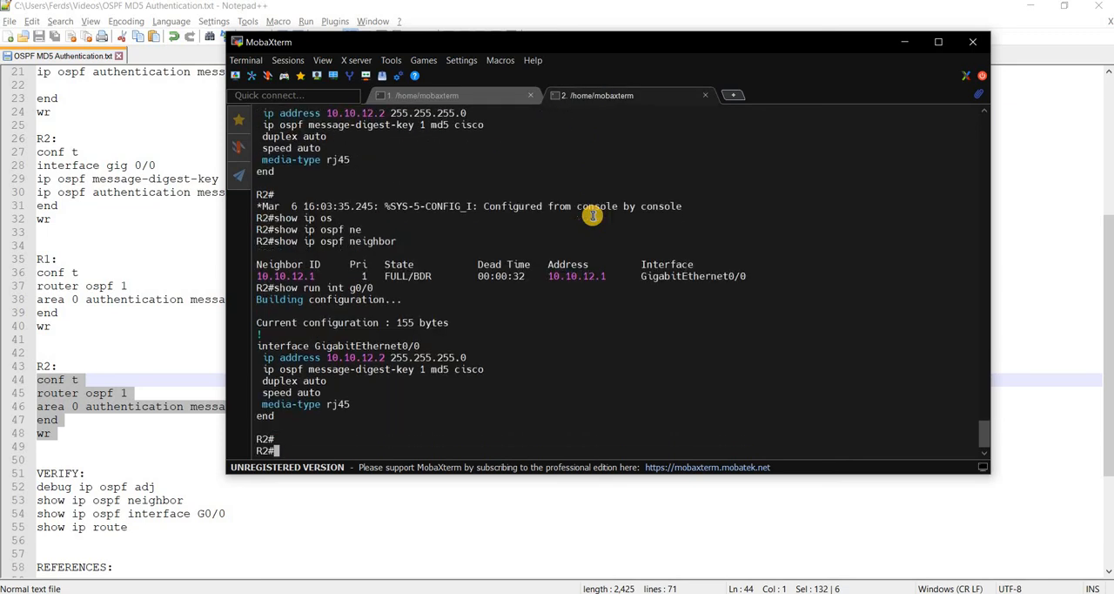
{"action": "type", "text": "show run | sec o"}
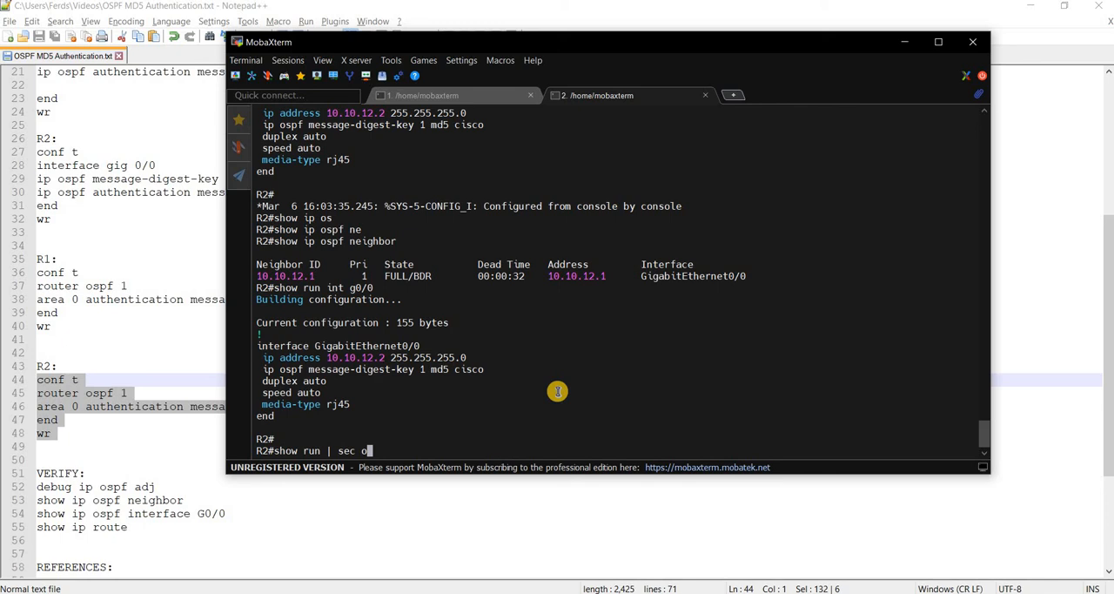
{"action": "type", "text": "spf"}
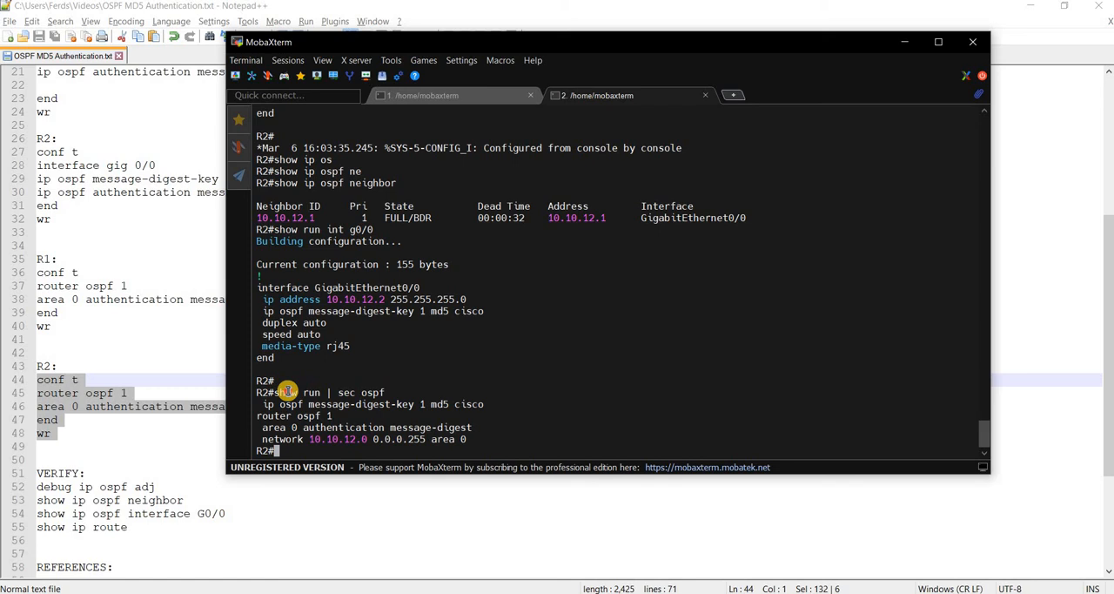
Check R1's OSPF config and G0/0 authentication, then move to the R2 session.
{"action": "left_click", "coordinate": [425, 95]}
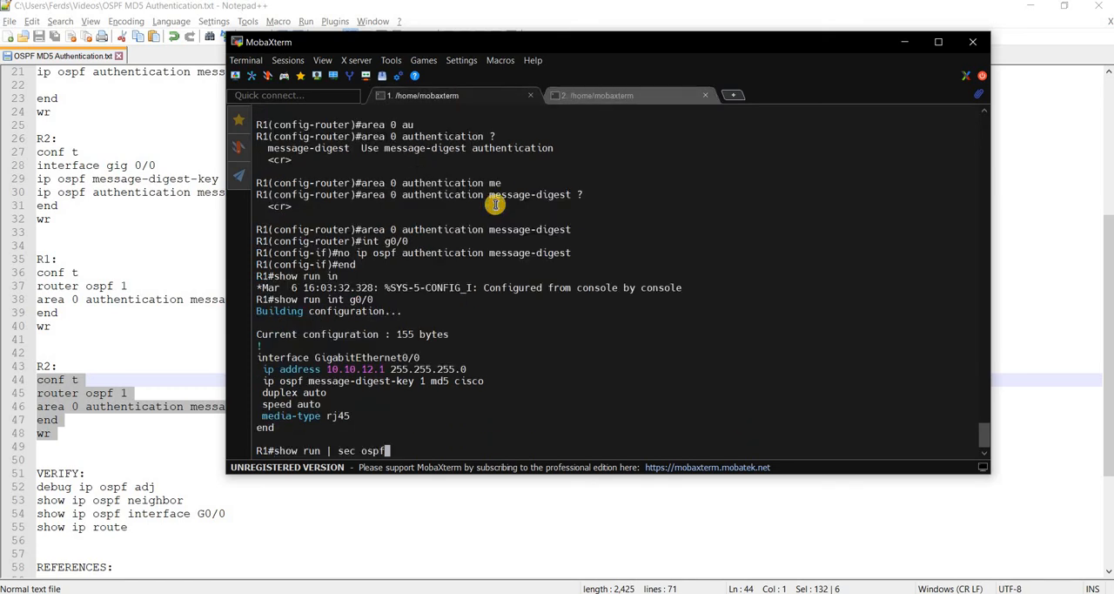
{"action": "key", "text": "Return"}
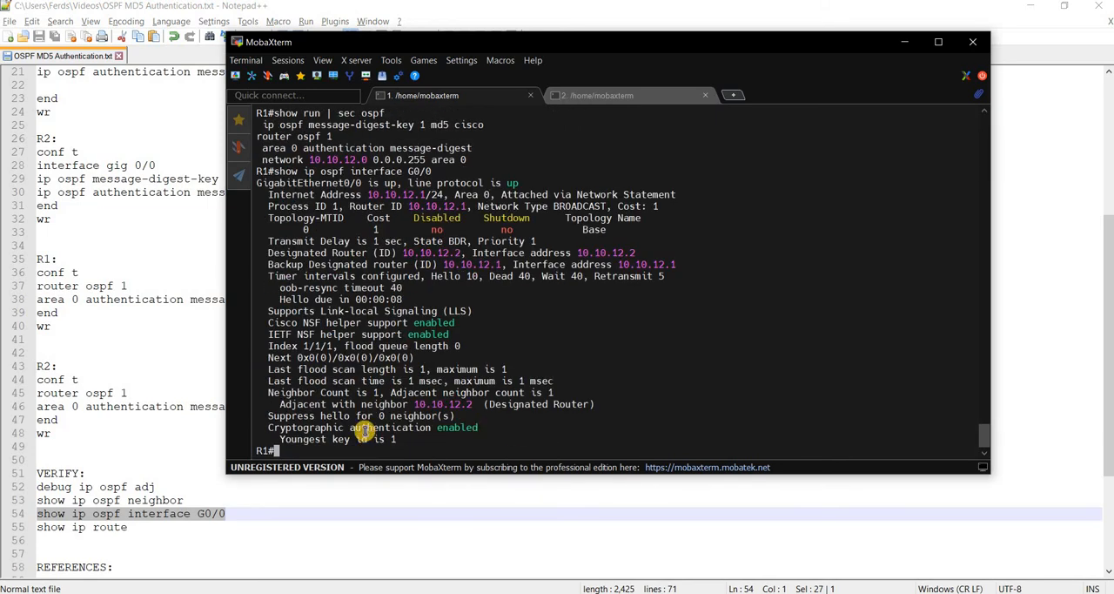
{"action": "mouse_move", "coordinate": [402, 451]}
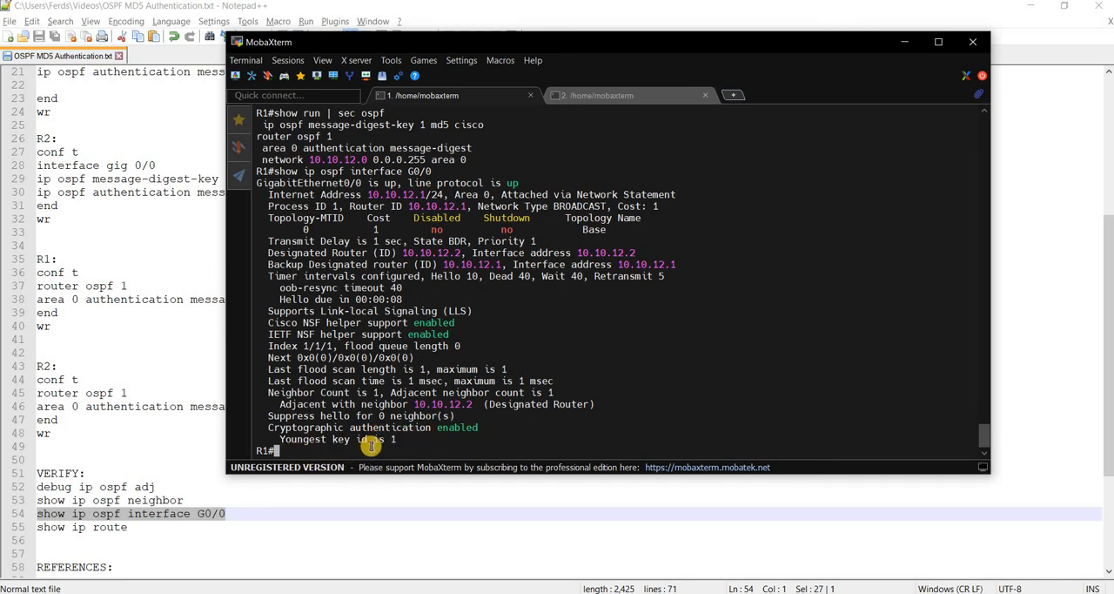
{"action": "mouse_move", "coordinate": [442, 325]}
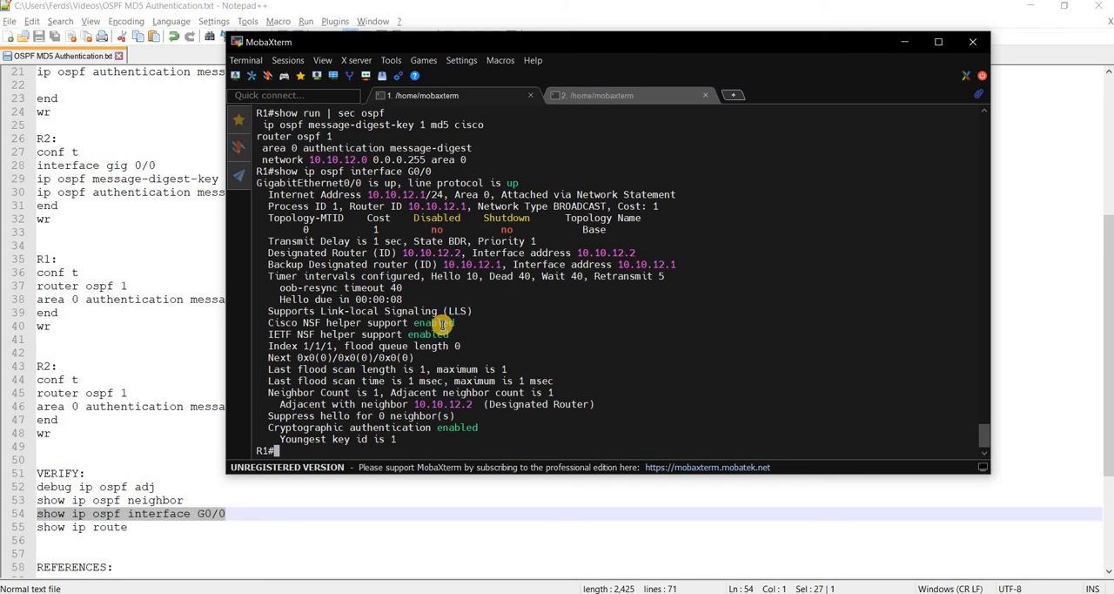
{"action": "mouse_move", "coordinate": [508, 418]}
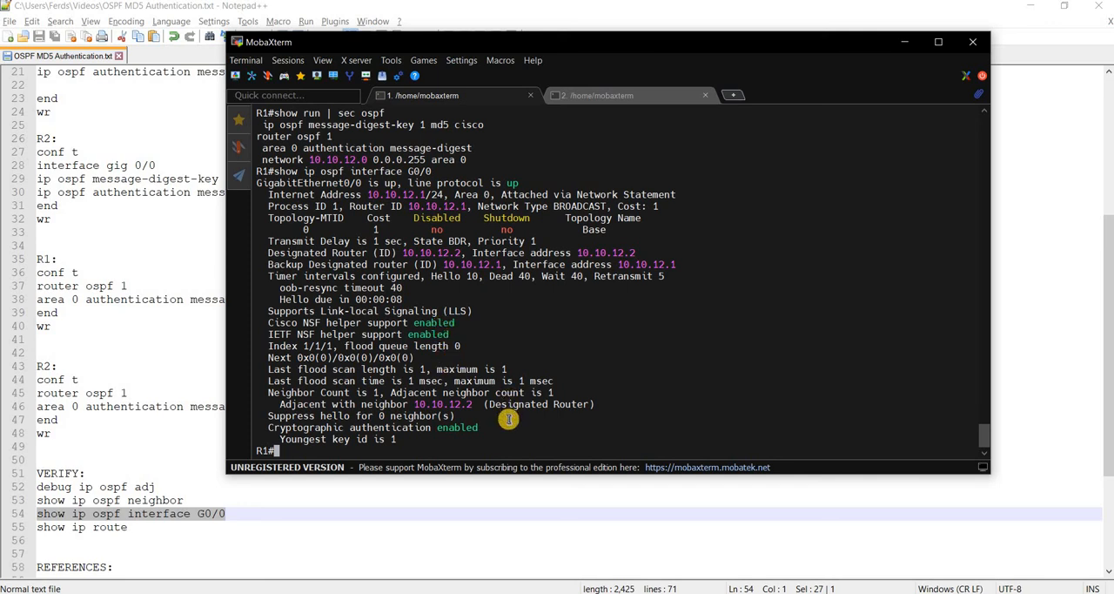
{"action": "mouse_move", "coordinate": [427, 318]}
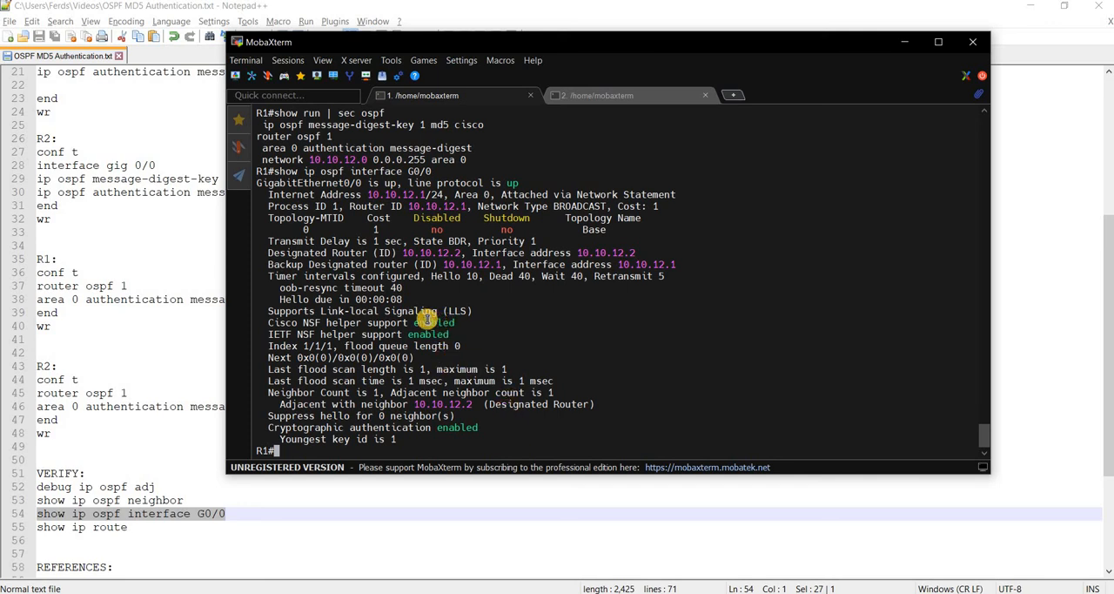
{"action": "mouse_move", "coordinate": [396, 245]}
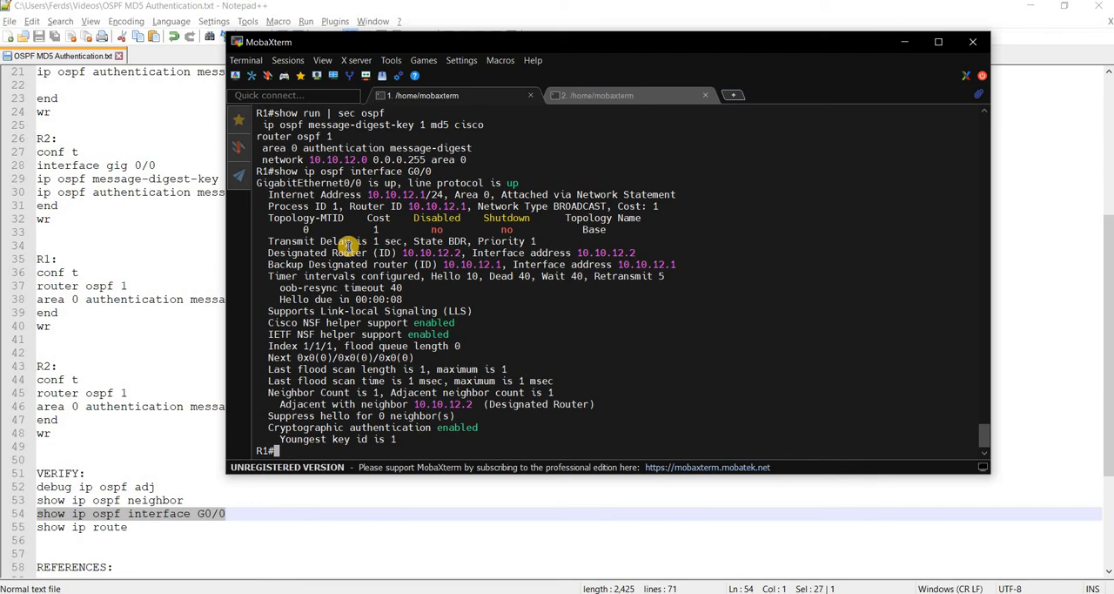
{"action": "mouse_move", "coordinate": [396, 237]}
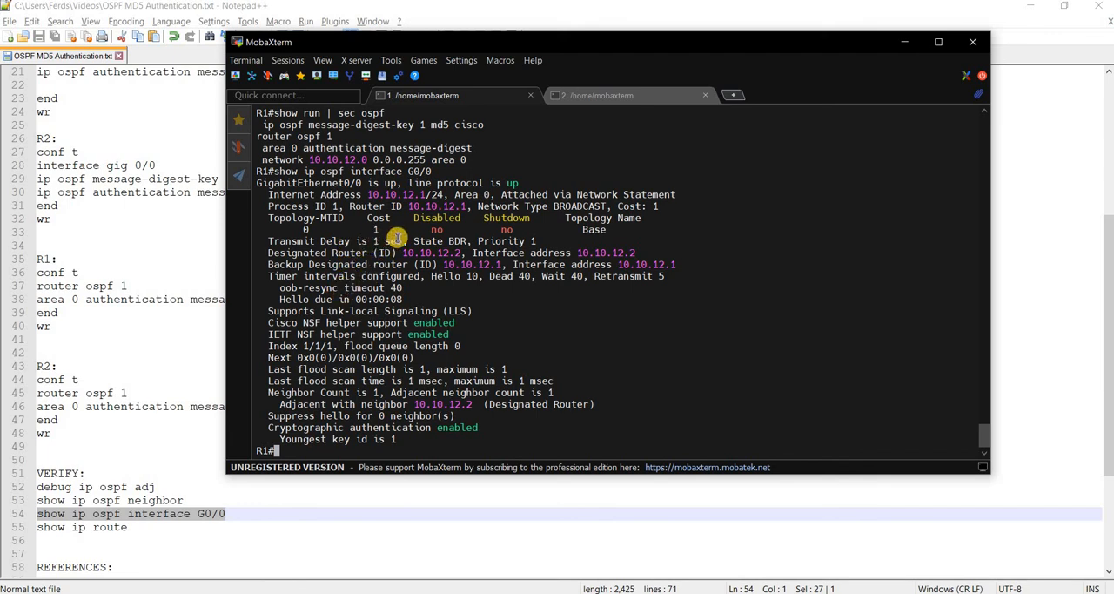
{"action": "mouse_move", "coordinate": [383, 347]}
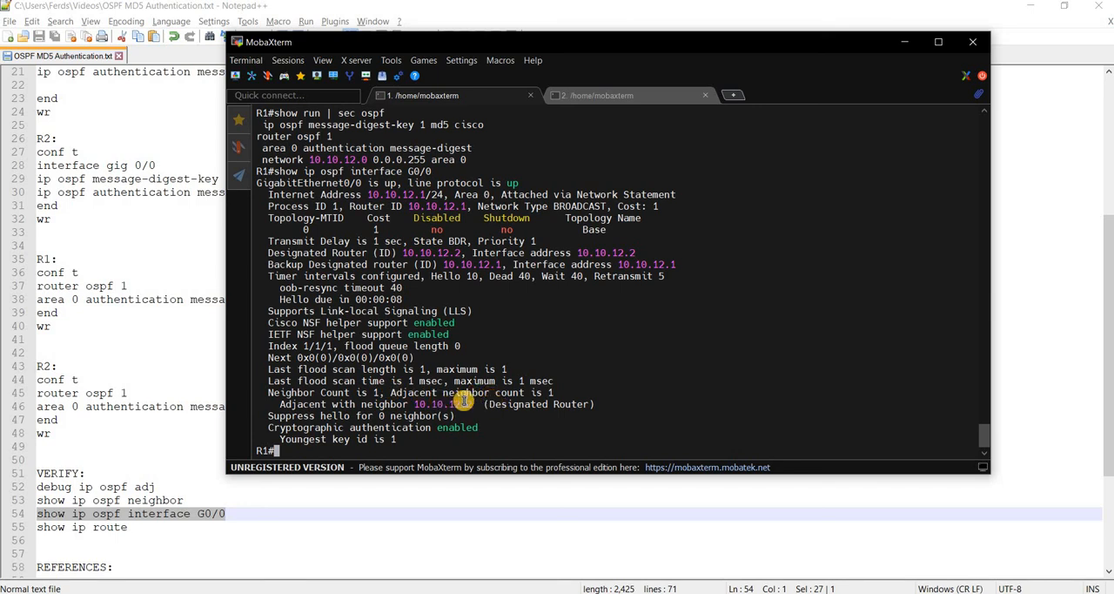
{"action": "mouse_move", "coordinate": [503, 395]}
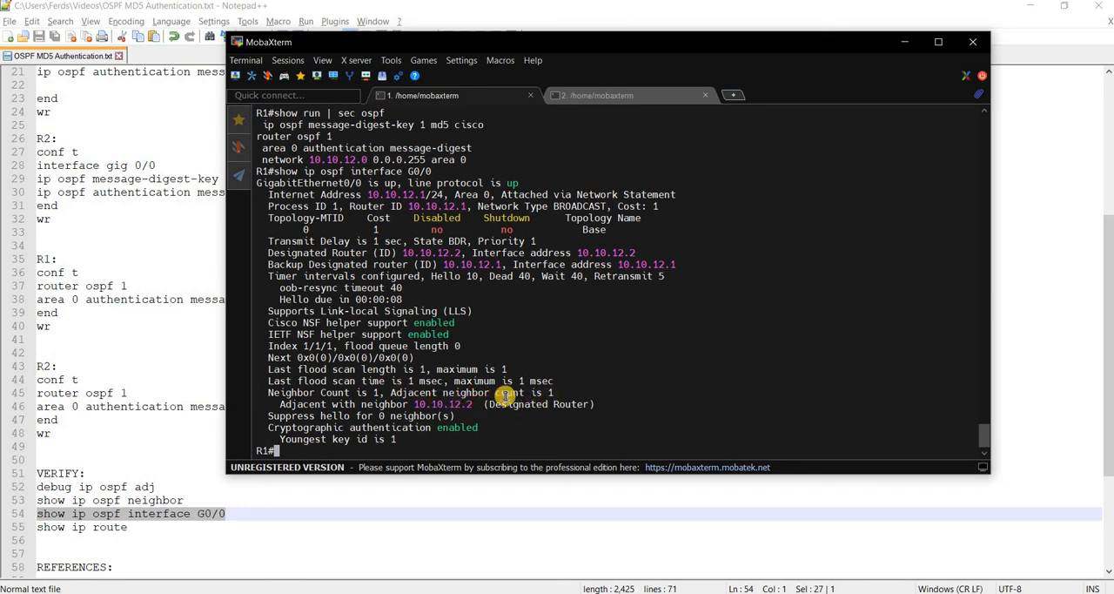
{"action": "mouse_move", "coordinate": [431, 172]}
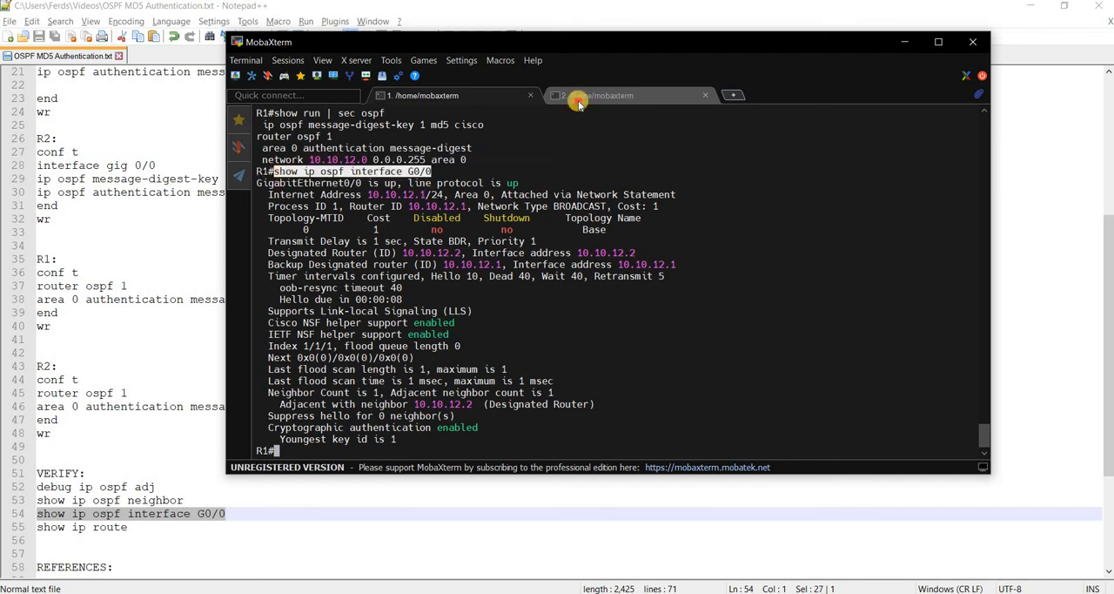
{"action": "left_click", "coordinate": [596, 95]}
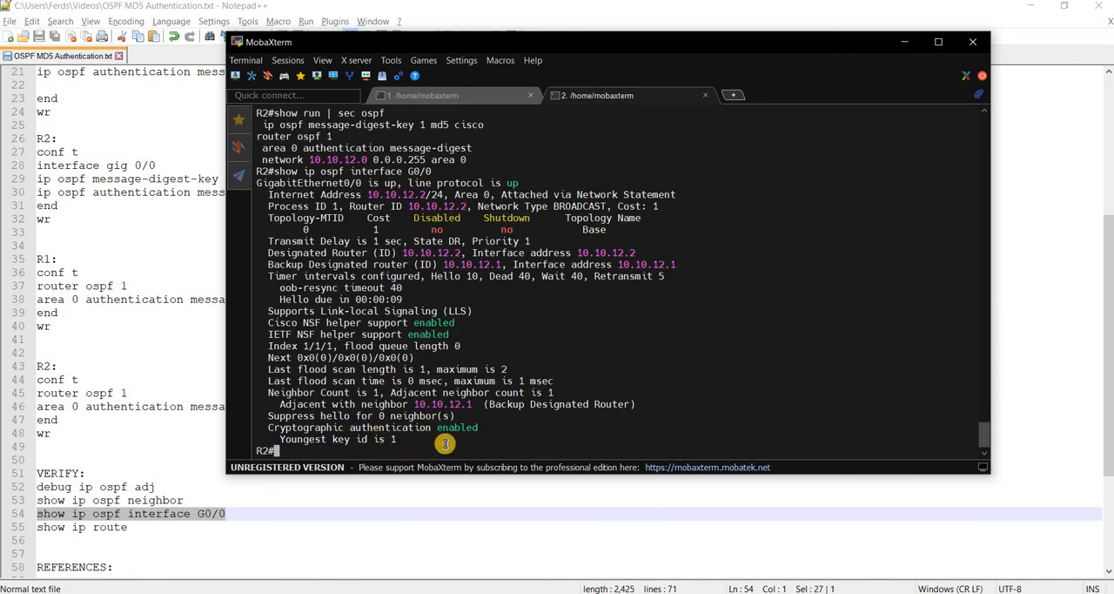
{"action": "mouse_move", "coordinate": [498, 415]}
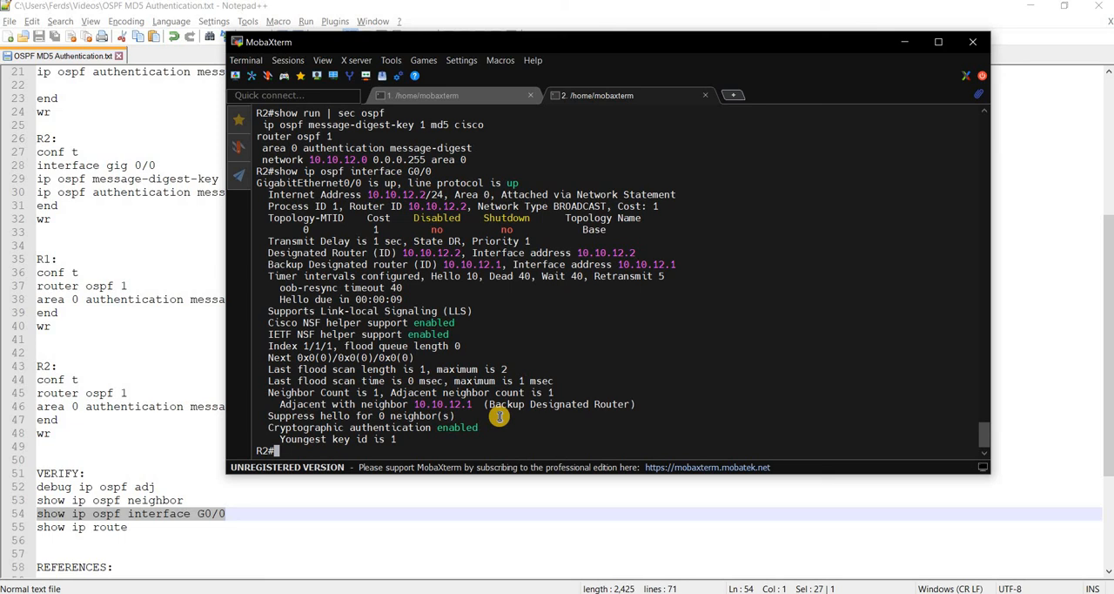
{"action": "mouse_move", "coordinate": [475, 433]}
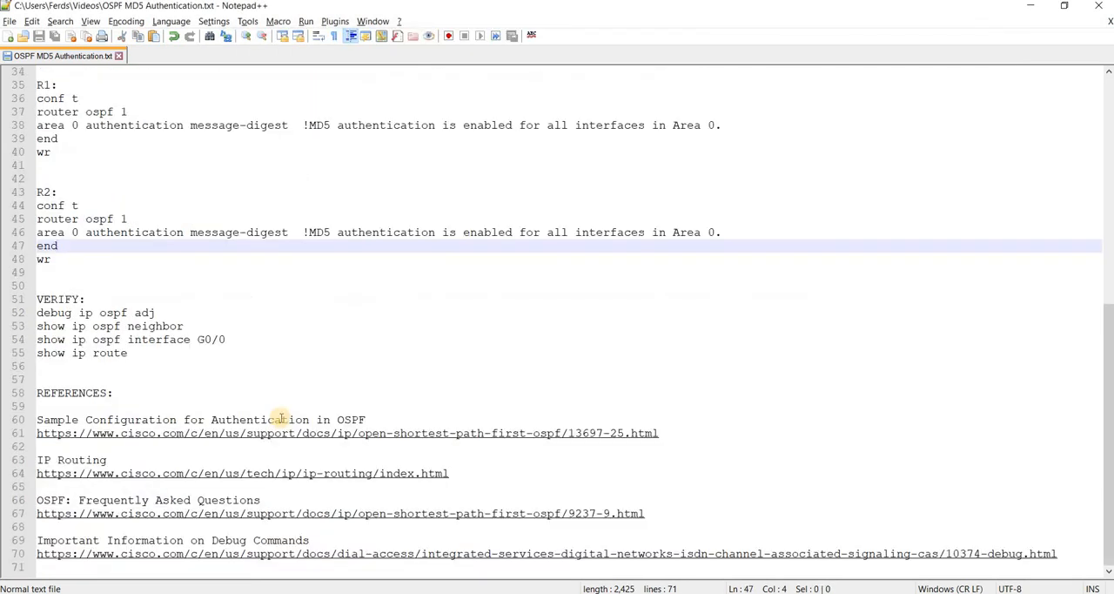
Scroll through the OSPF MD5 Authentication notes back up toward the top.
{"action": "scroll", "scroll_direction": "up", "scroll_amount": 3}
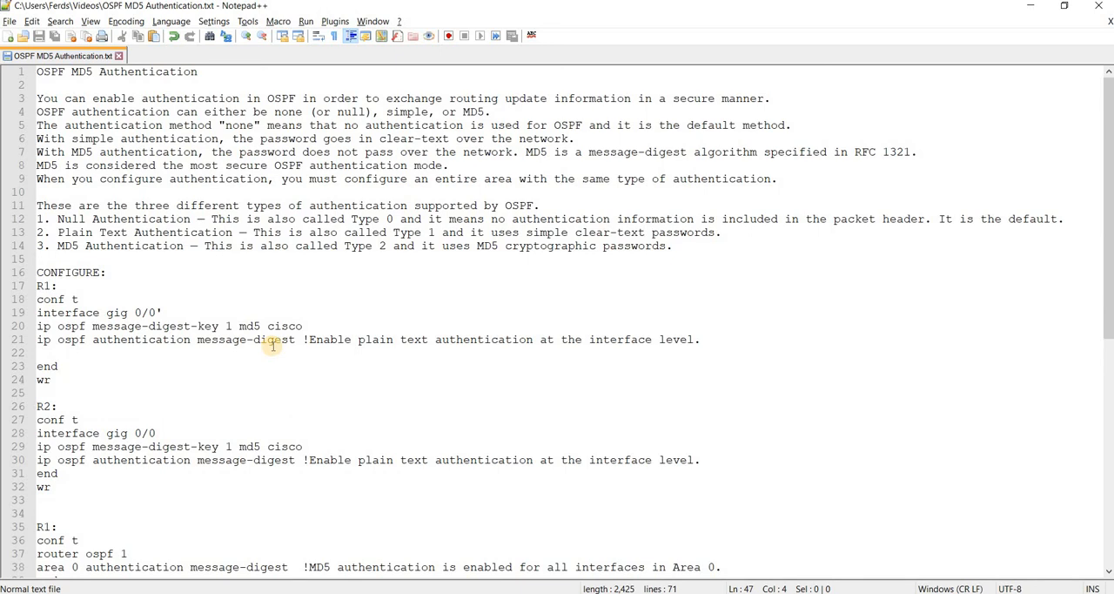
{"action": "mouse_move", "coordinate": [466, 376]}
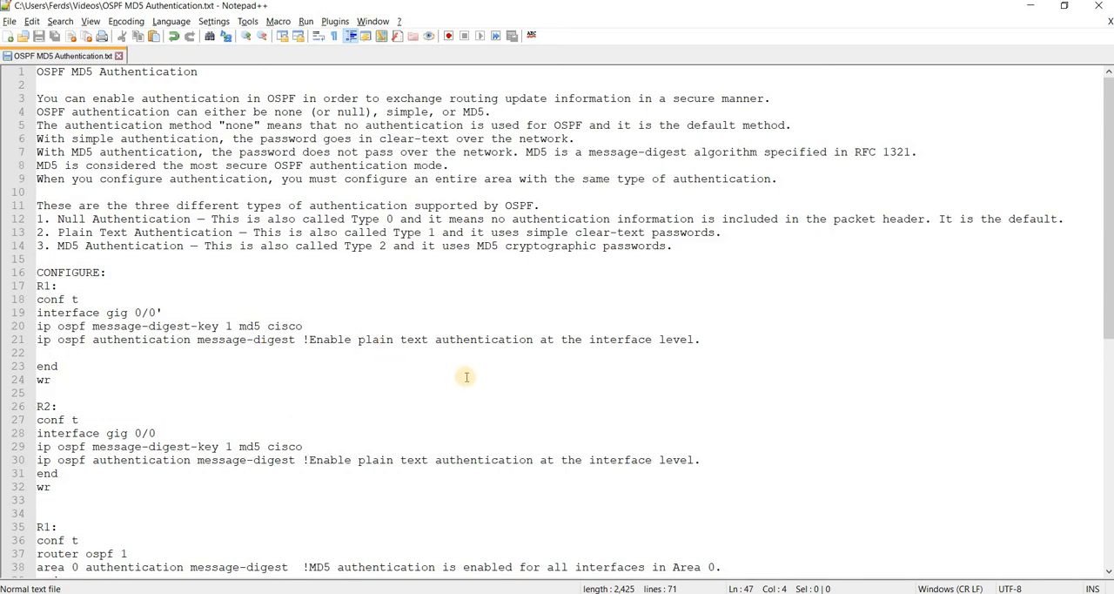
{"action": "scroll", "scroll_direction": "down", "scroll_amount": 3}
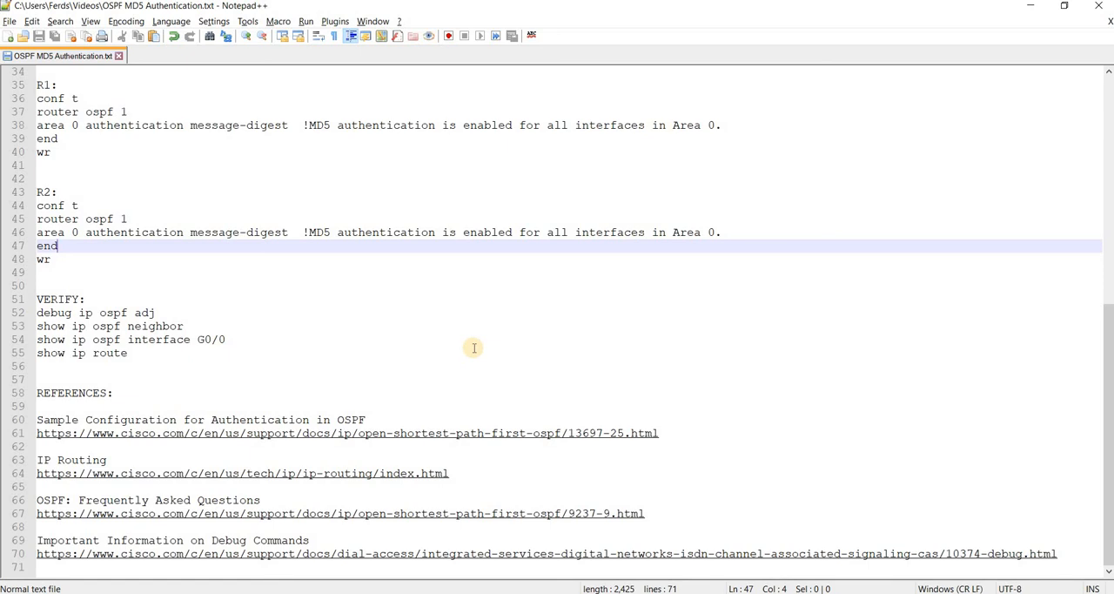
{"action": "scroll", "scroll_direction": "up", "scroll_amount": 3}
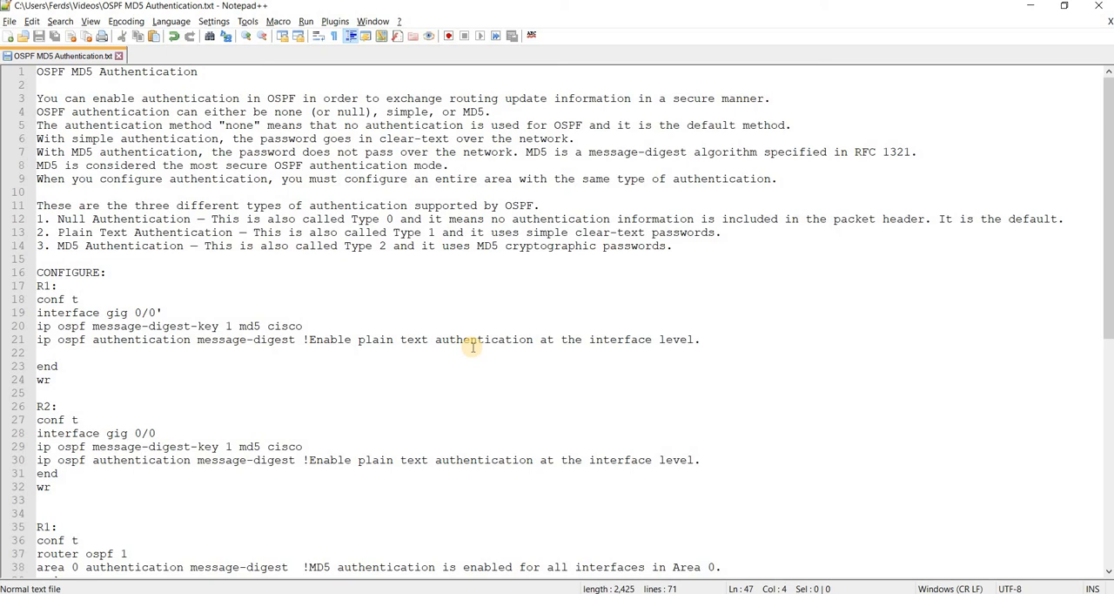
{"action": "mouse_move", "coordinate": [581, 418]}
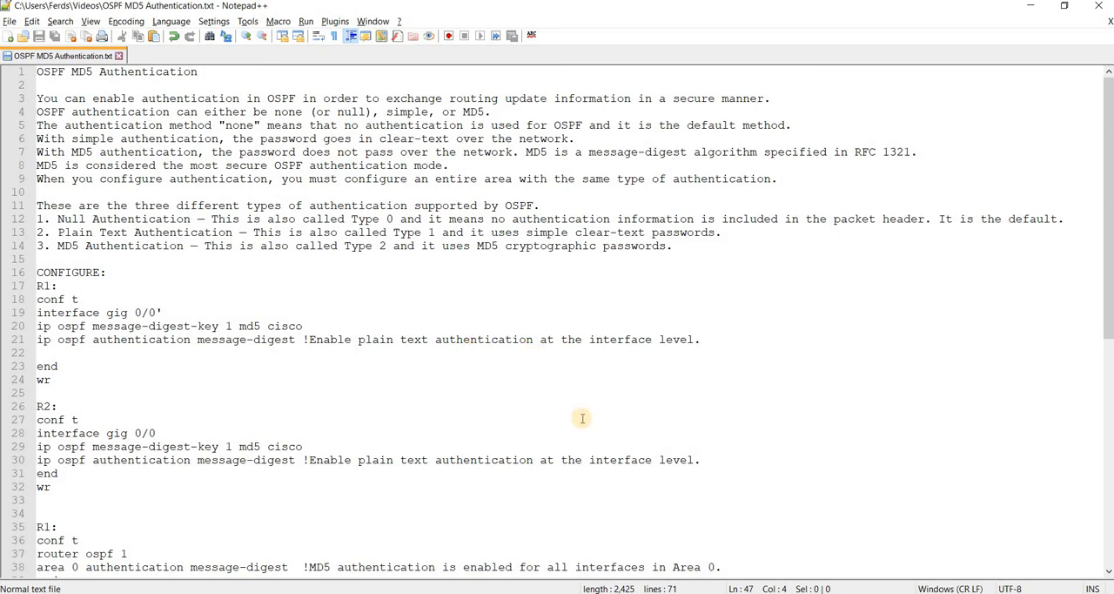
{"action": "mouse_move", "coordinate": [709, 500]}
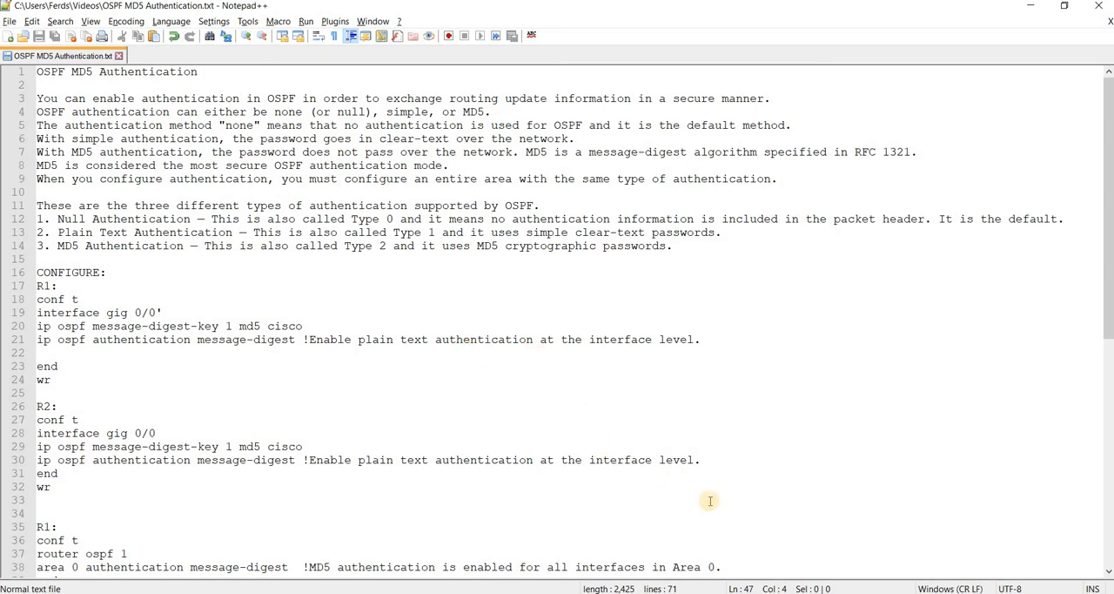